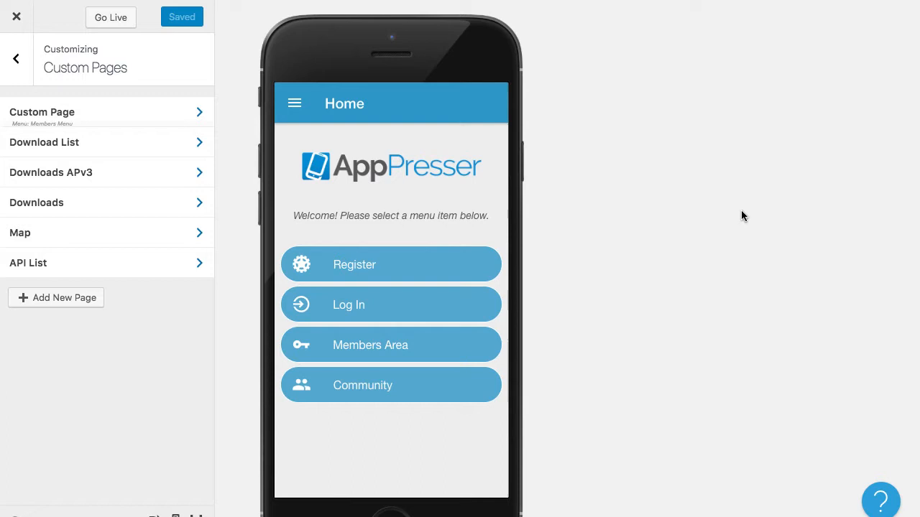
{"action": "mouse_move", "coordinate": [362, 324]}
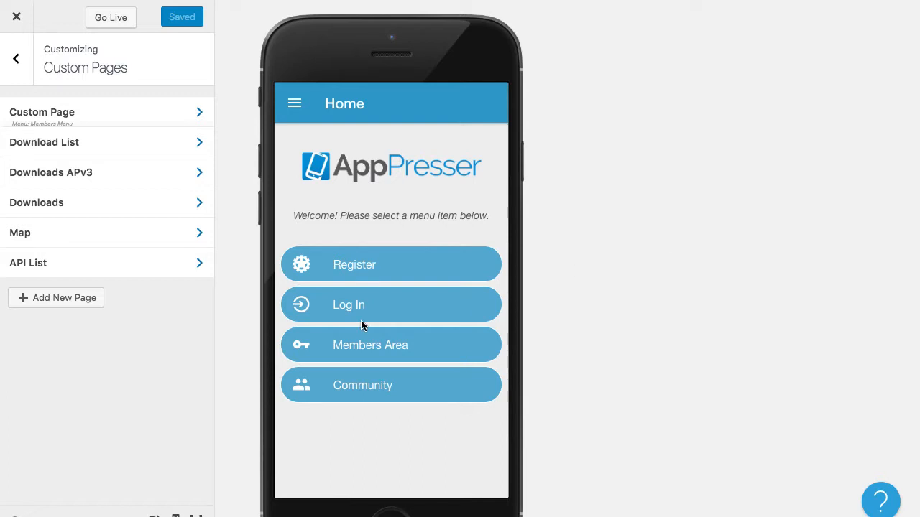
{"action": "mouse_move", "coordinate": [155, 345]}
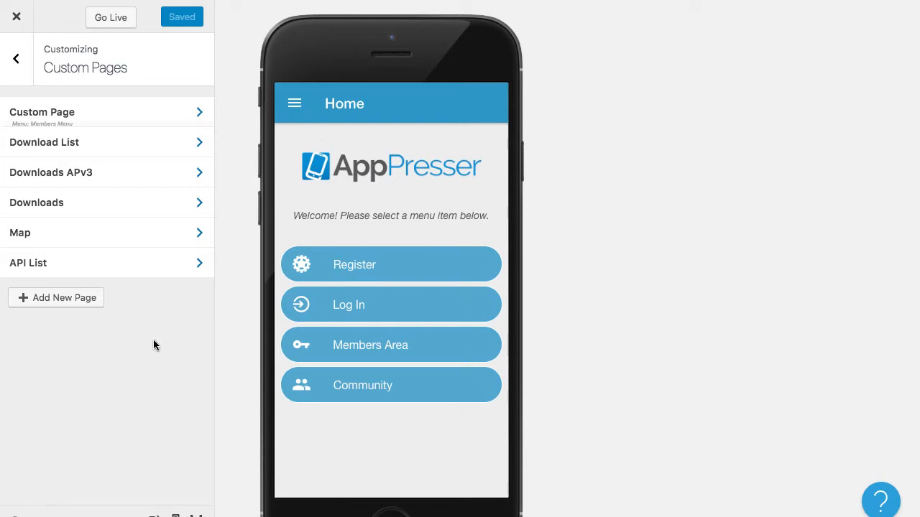
Begin a new custom page titled 'Media Downloads' and move to its API Route field
{"action": "left_click", "coordinate": [16, 57]}
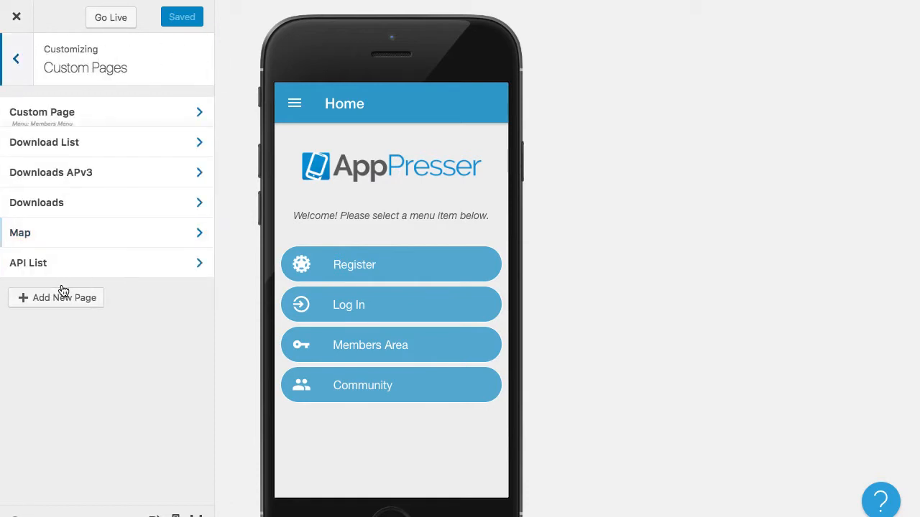
{"action": "mouse_move", "coordinate": [59, 302]}
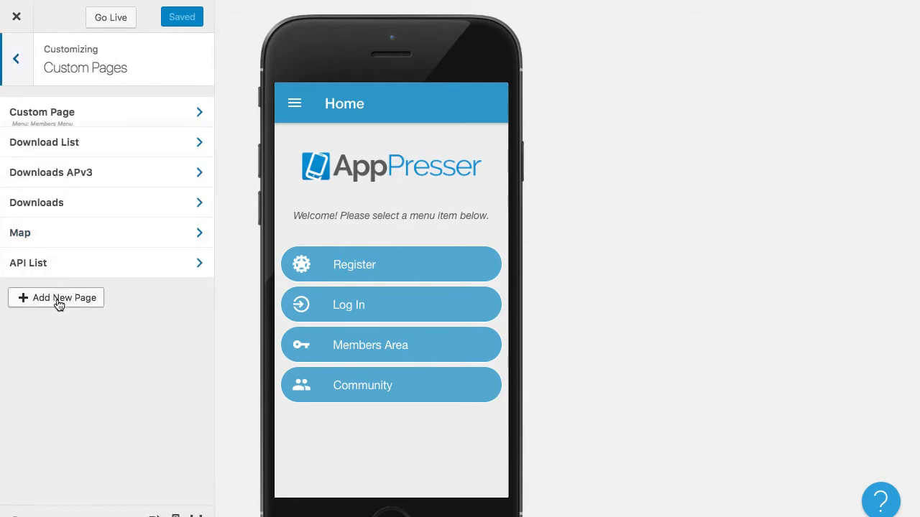
{"action": "left_click", "coordinate": [56, 298]}
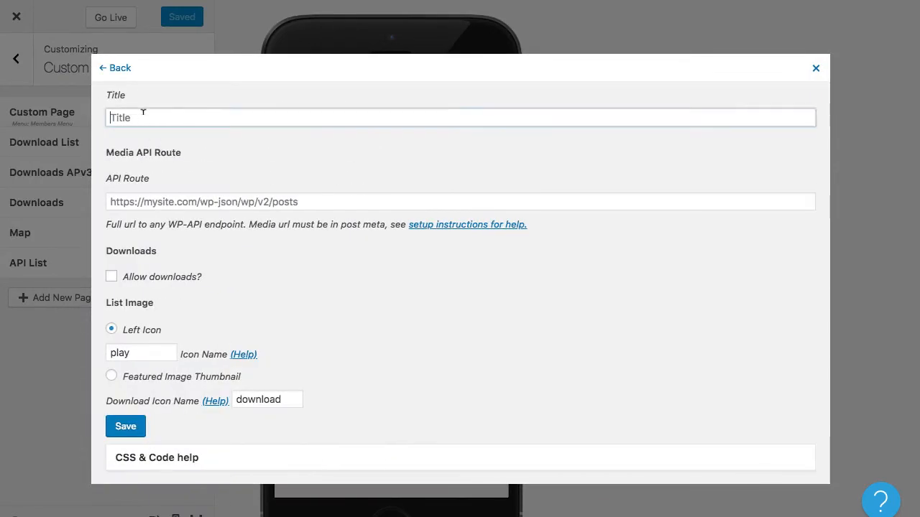
{"action": "type", "text": "Media"}
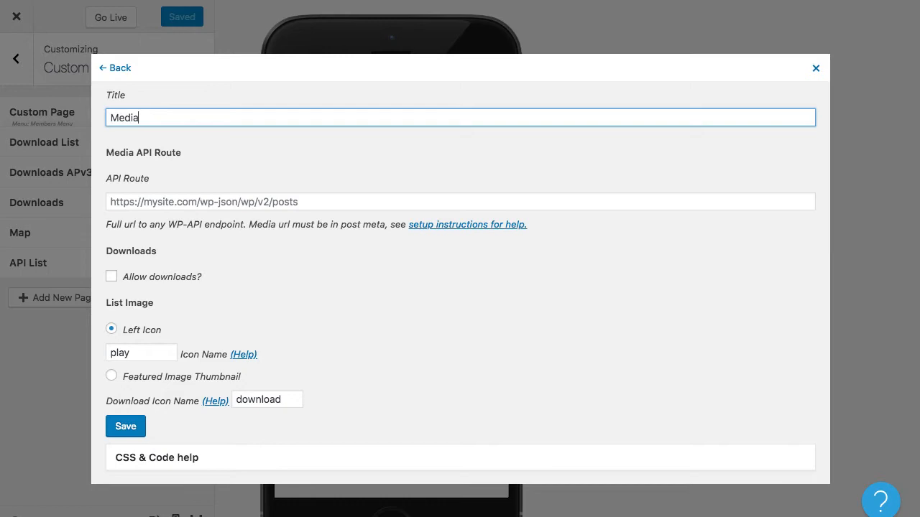
{"action": "type", "text": "Downloads"}
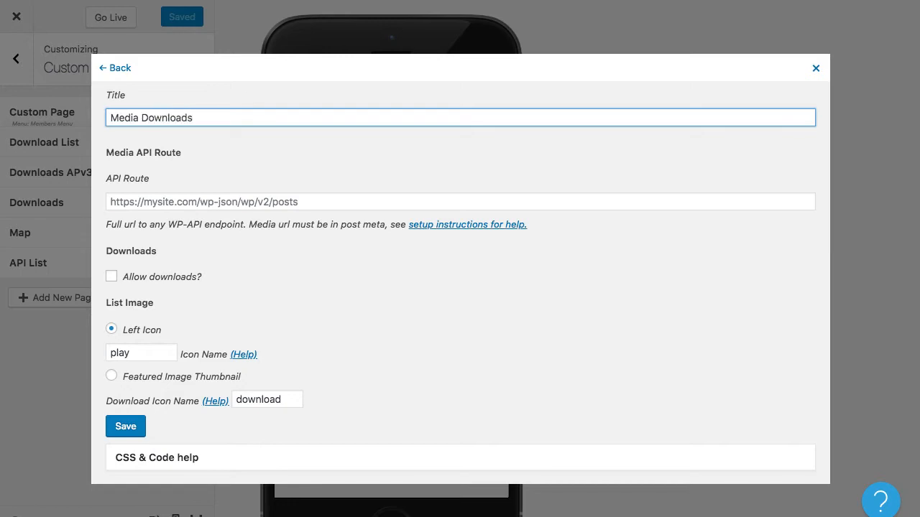
{"action": "left_click", "coordinate": [460, 202]}
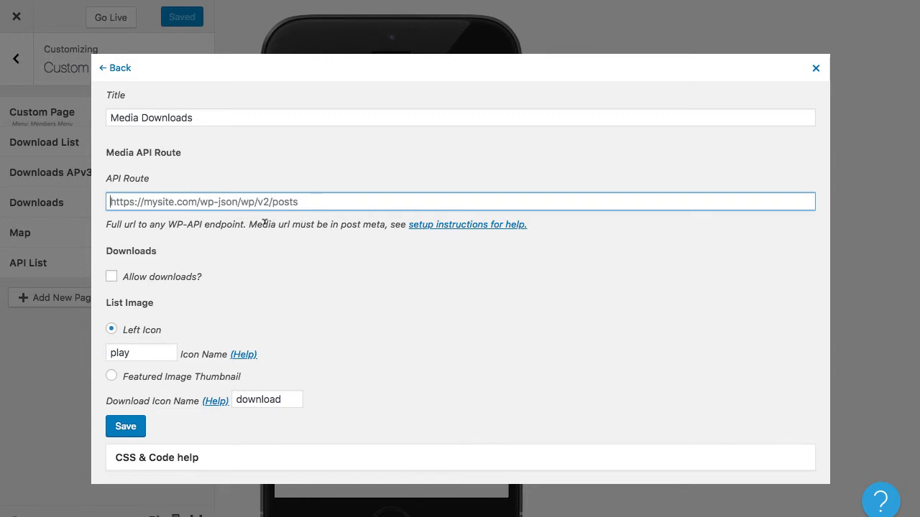
{"action": "mouse_move", "coordinate": [382, 298]}
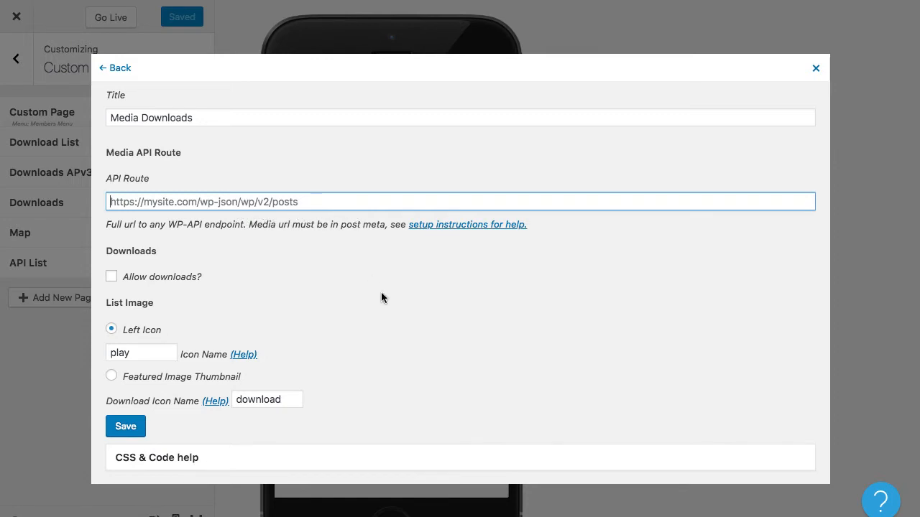
{"action": "mouse_move", "coordinate": [387, 297]}
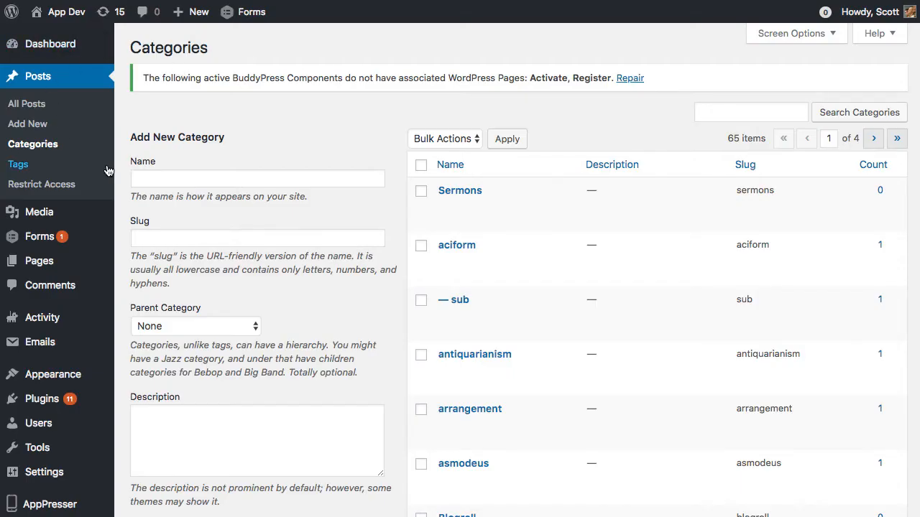
{"action": "mouse_move", "coordinate": [183, 227]}
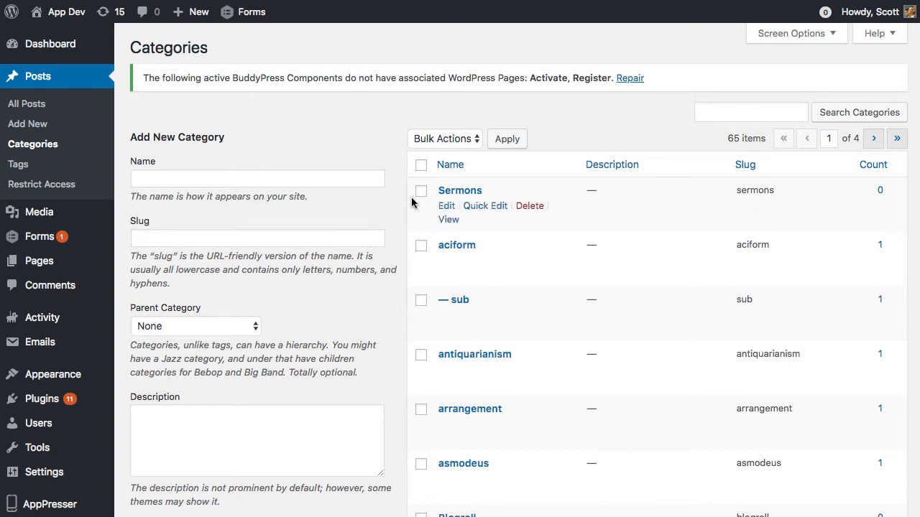
{"action": "mouse_move", "coordinate": [447, 207]}
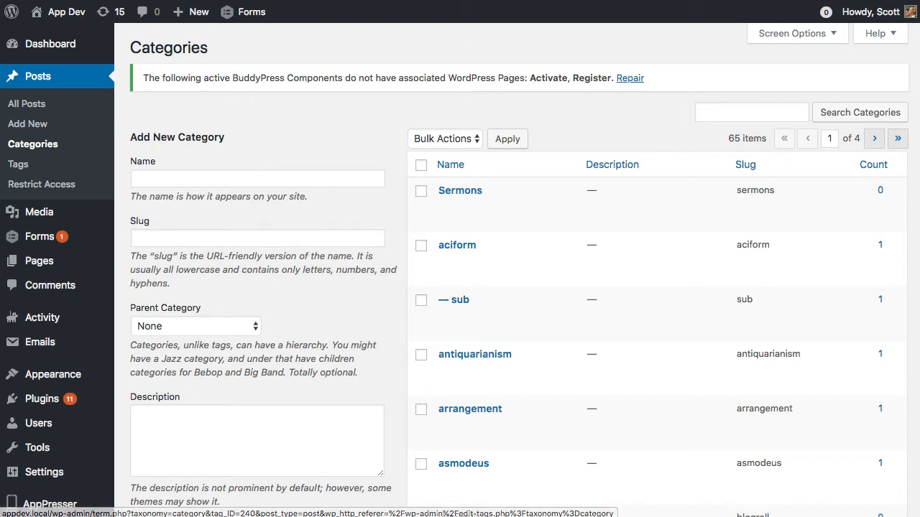
{"action": "mouse_move", "coordinate": [460, 190]}
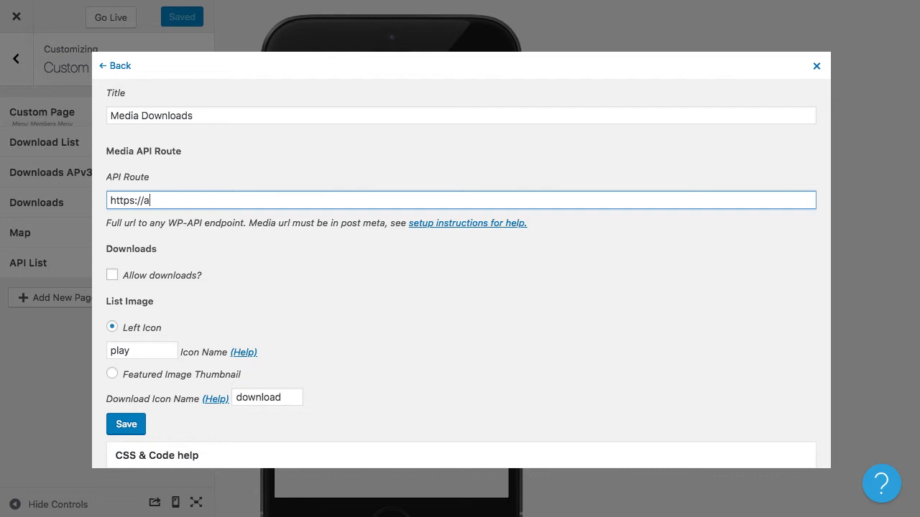
{"action": "type", "text": "ppdev.loc"}
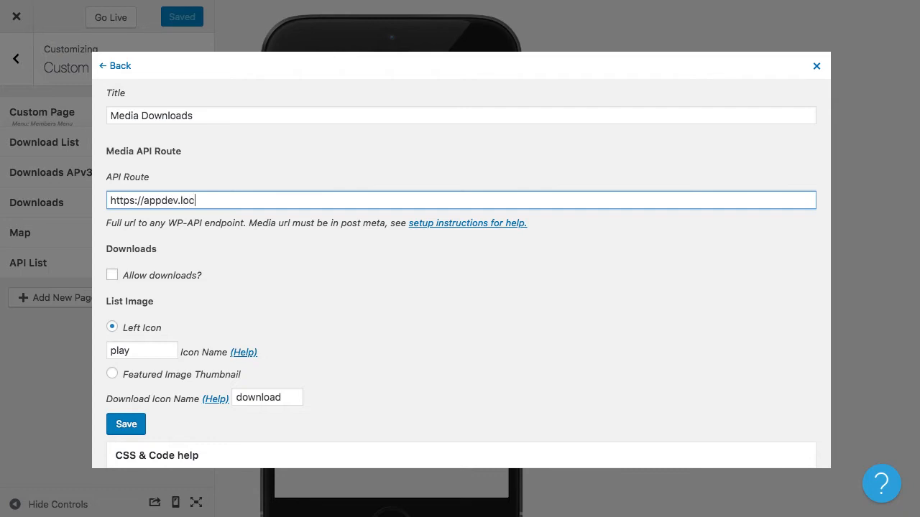
{"action": "type", "text": "al/wp-json"}
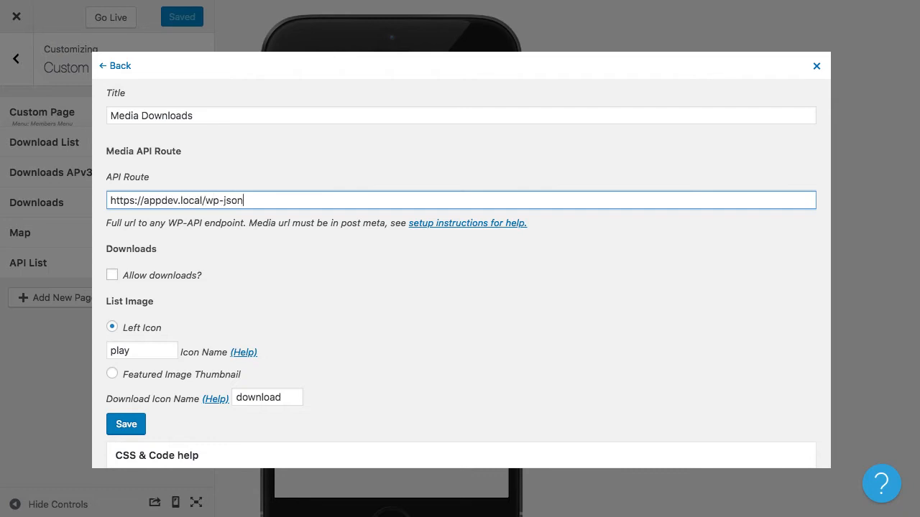
{"action": "type", "text": "/wp/v2"}
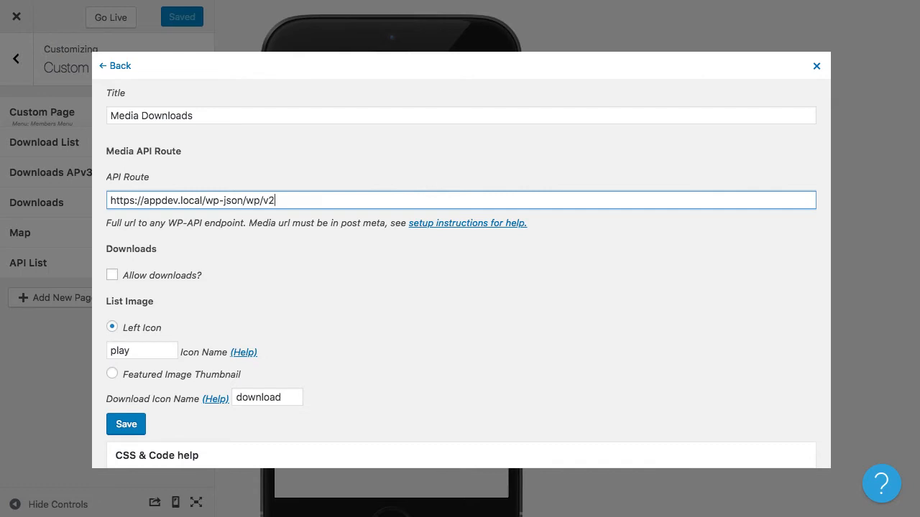
{"action": "type", "text": "/"}
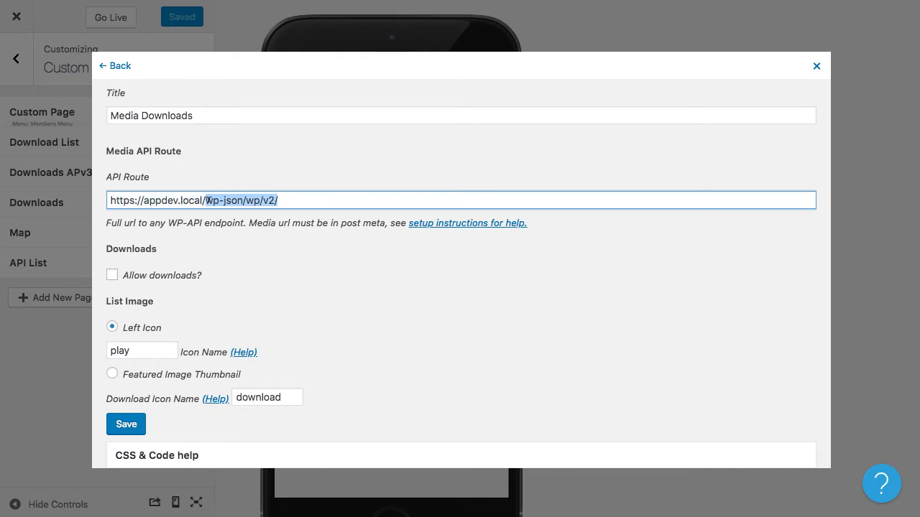
{"action": "left_click", "coordinate": [287, 200]}
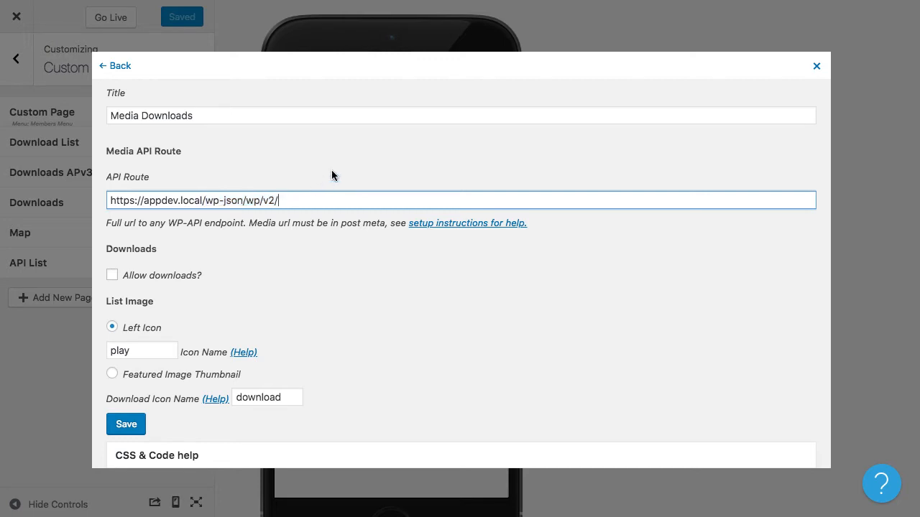
{"action": "type", "text": "posts?categories="}
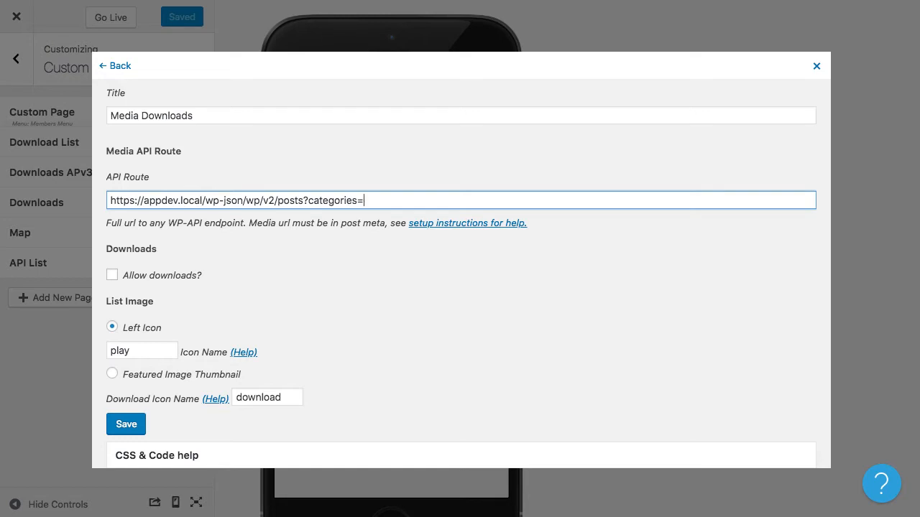
{"action": "type", "text": "240"}
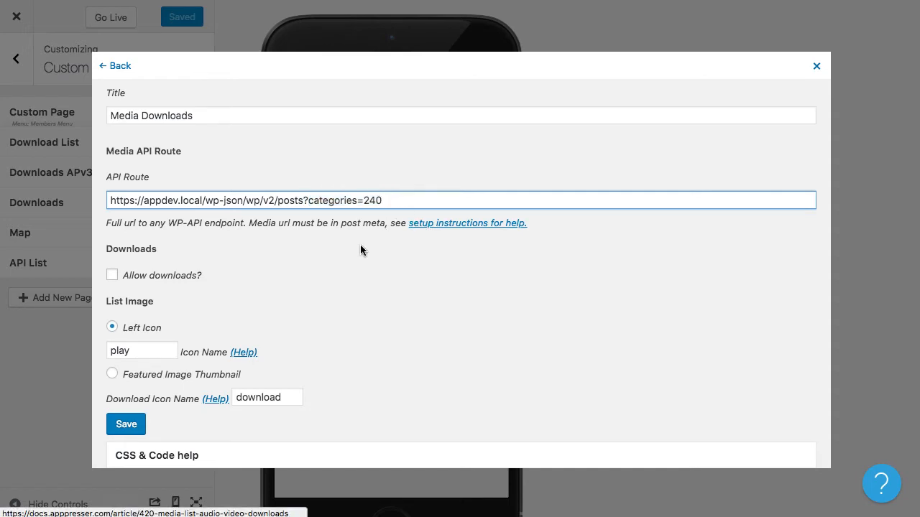
{"action": "mouse_move", "coordinate": [141, 184]}
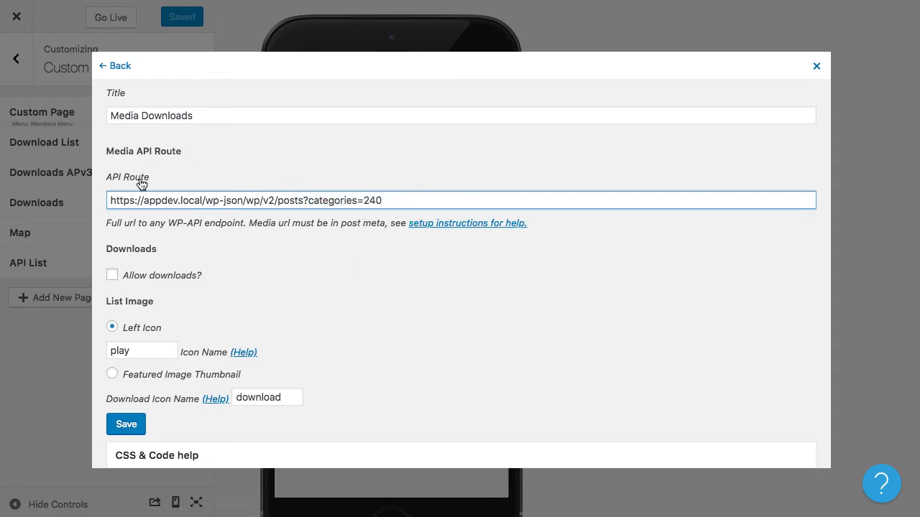
{"action": "mouse_move", "coordinate": [301, 177]}
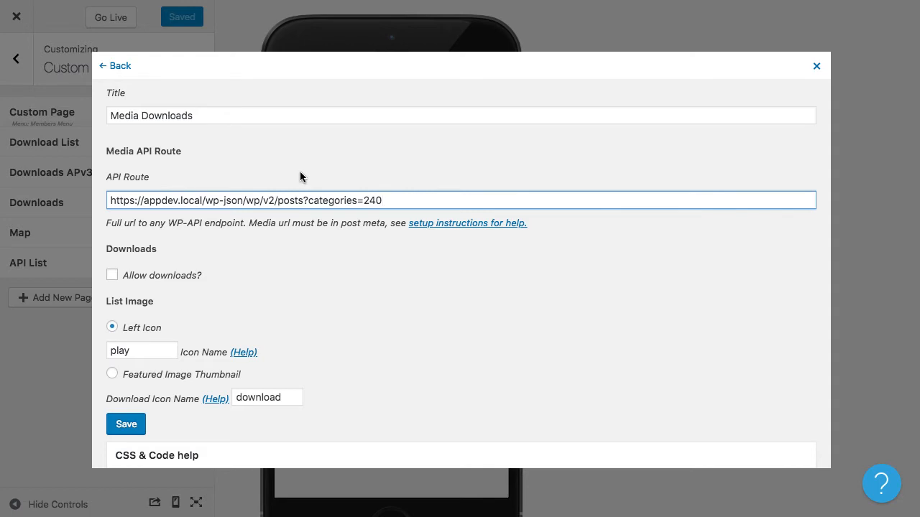
{"action": "mouse_move", "coordinate": [304, 177]}
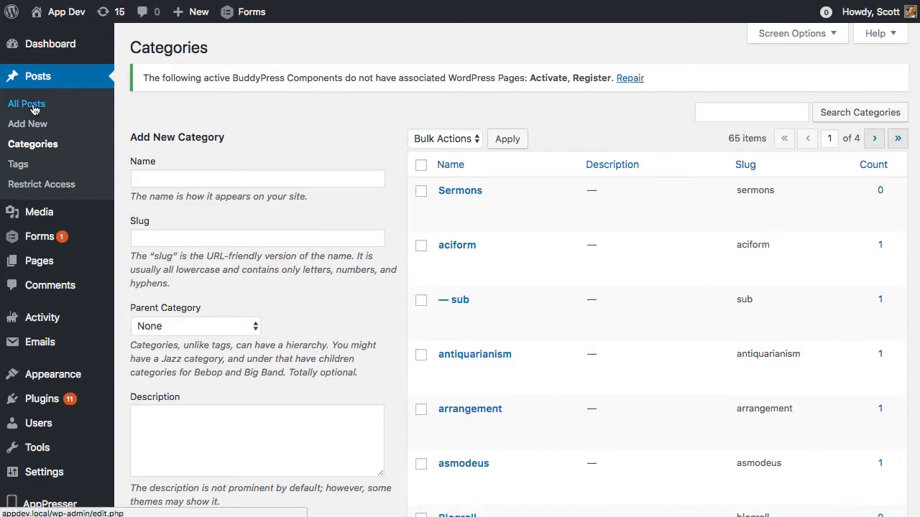
Draft a new post 'Sermon 1' and file it under the Sermons category
{"action": "left_click", "coordinate": [28, 123]}
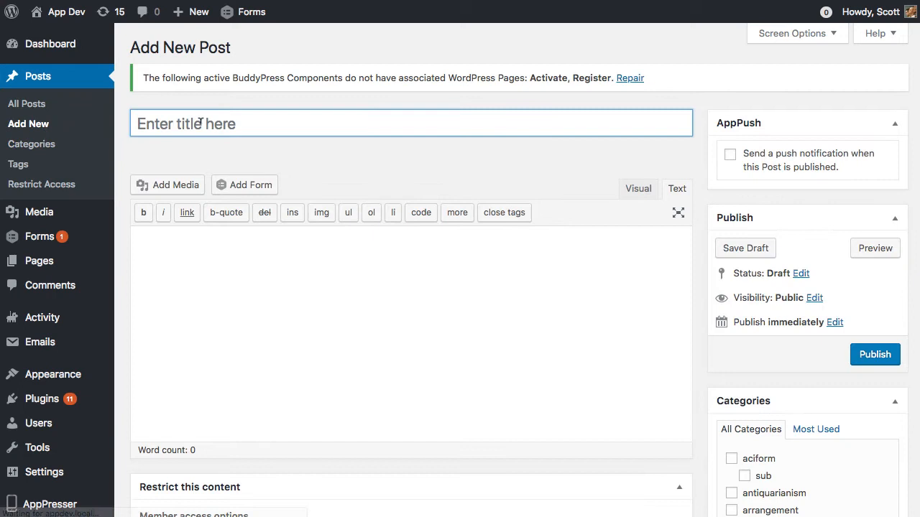
{"action": "type", "text": "S"}
{"action": "left_click", "coordinate": [411, 333]}
{"action": "type", "text": "asdf"}
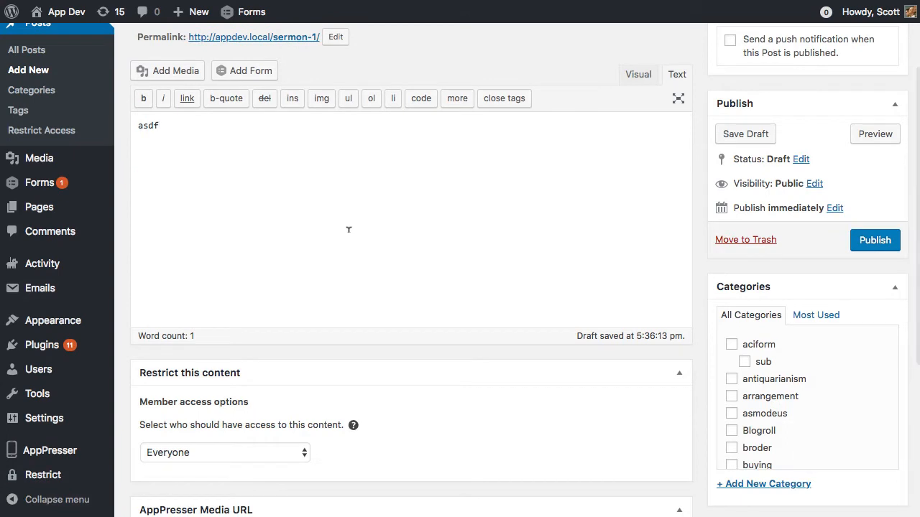
{"action": "scroll", "scroll_direction": "down", "scroll_amount": 3}
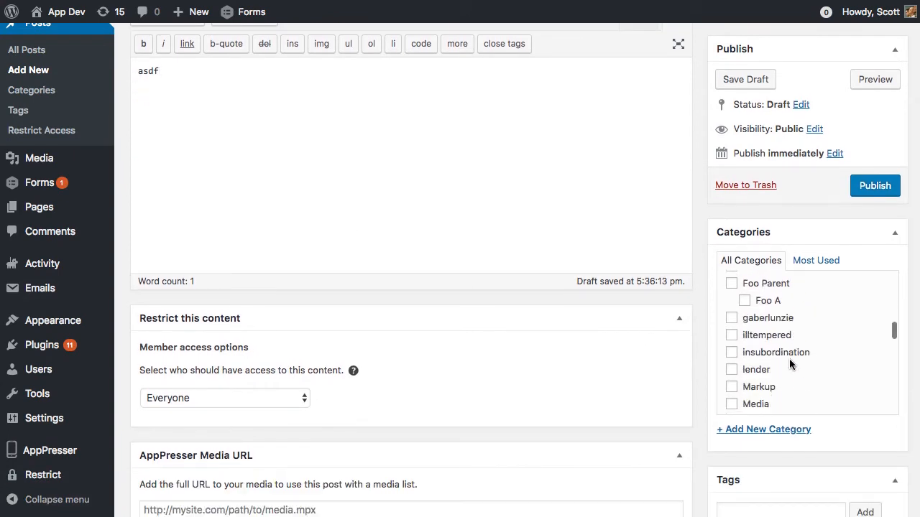
{"action": "scroll", "scroll_direction": "down", "scroll_amount": 3}
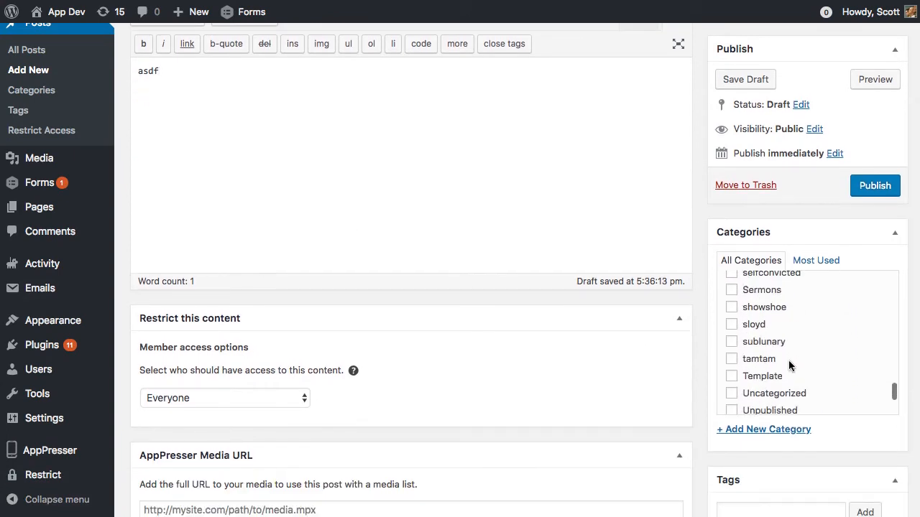
{"action": "left_click", "coordinate": [732, 307]}
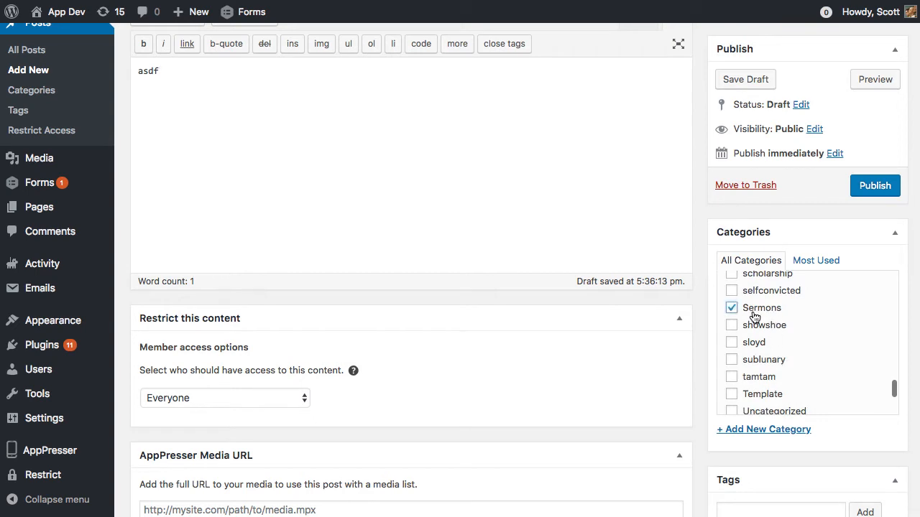
{"action": "left_click", "coordinate": [411, 370]}
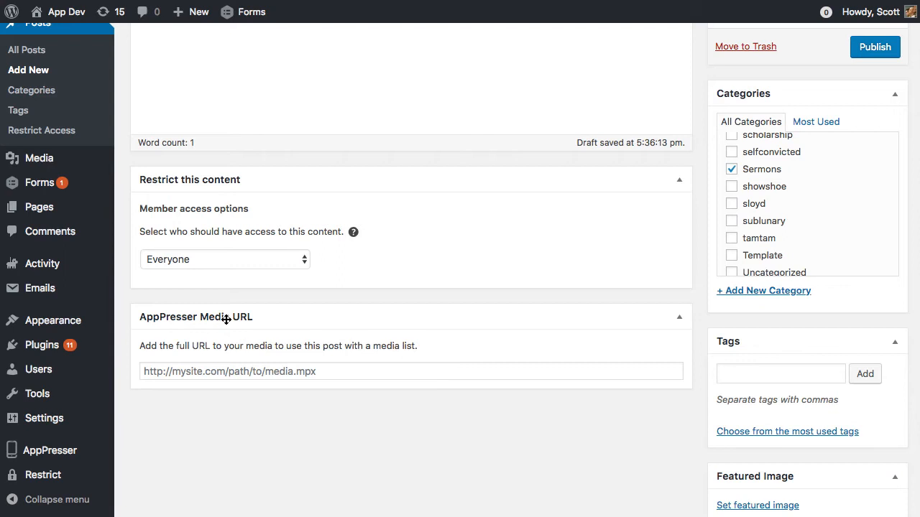
{"action": "mouse_move", "coordinate": [227, 345]}
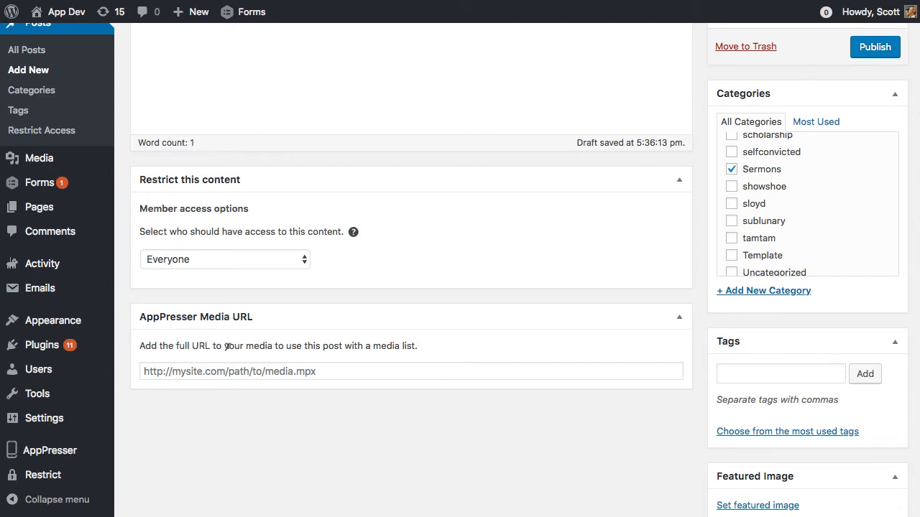
{"action": "scroll", "scroll_direction": "down", "scroll_amount": 3}
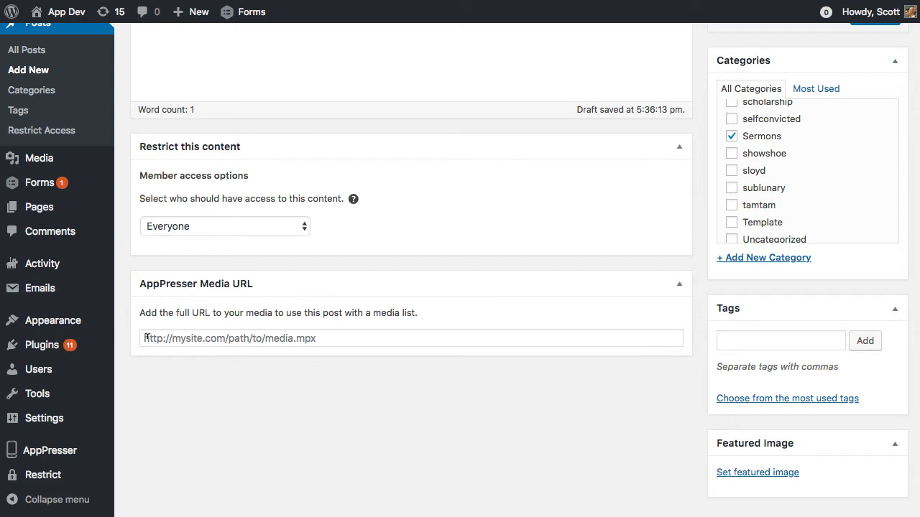
{"action": "scroll", "scroll_direction": "up", "scroll_amount": 3}
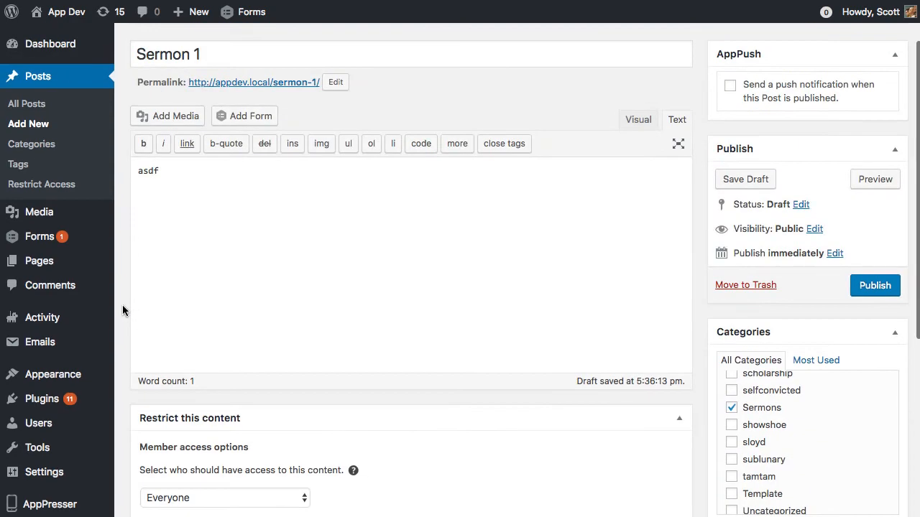
Pick the St. Louis Blues mp3 from the media library and copy its file URL
{"action": "left_click", "coordinate": [167, 115]}
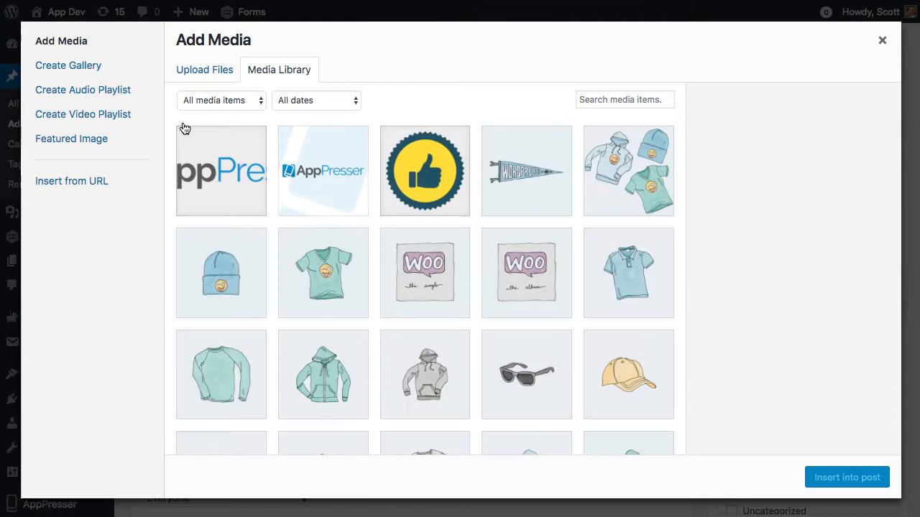
{"action": "scroll", "scroll_direction": "down", "scroll_amount": 3}
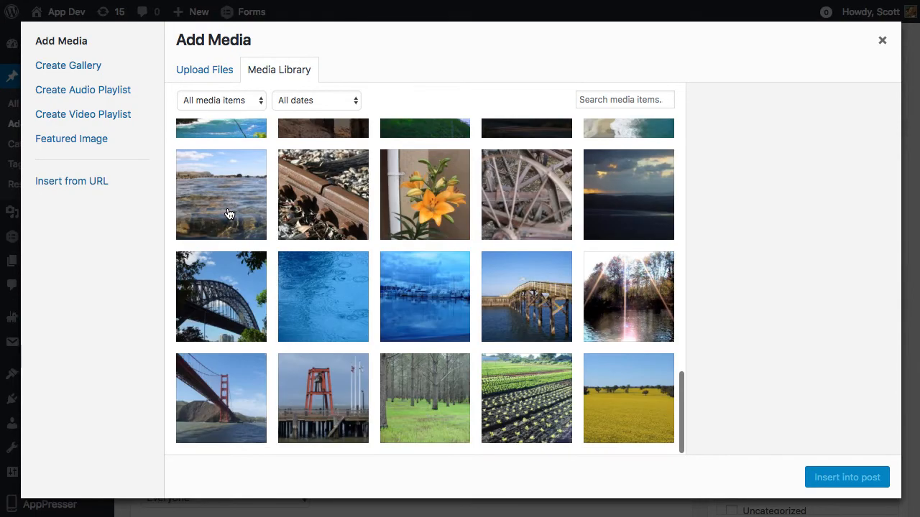
{"action": "scroll", "scroll_direction": "up", "scroll_amount": 3}
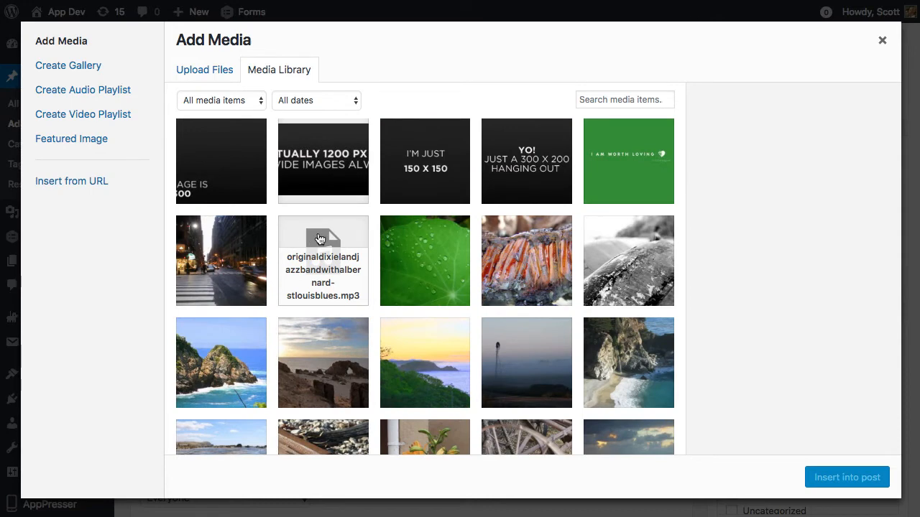
{"action": "left_click", "coordinate": [322, 262]}
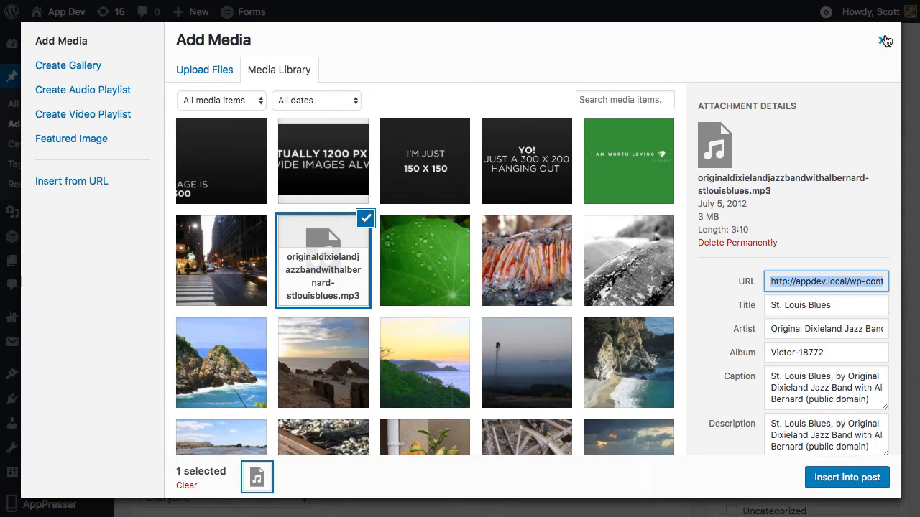
{"action": "left_click", "coordinate": [885, 40]}
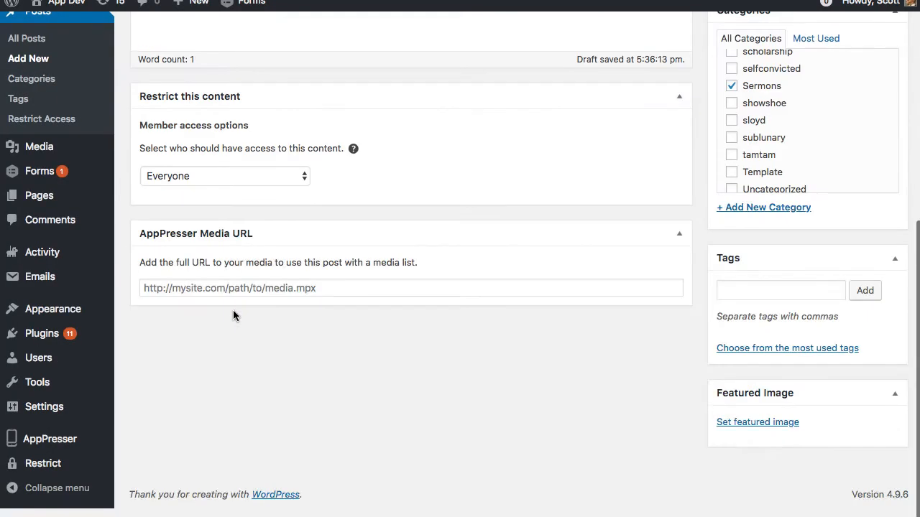
Set that mp3 URL as Sermon 1's AppPresser Media URL and publish the post
{"action": "type", "text": "http://appdev.local/wp-content/uploads/2012/07/originaldixielandjazzbandwithalbernard-stlouisblues.mp3"}
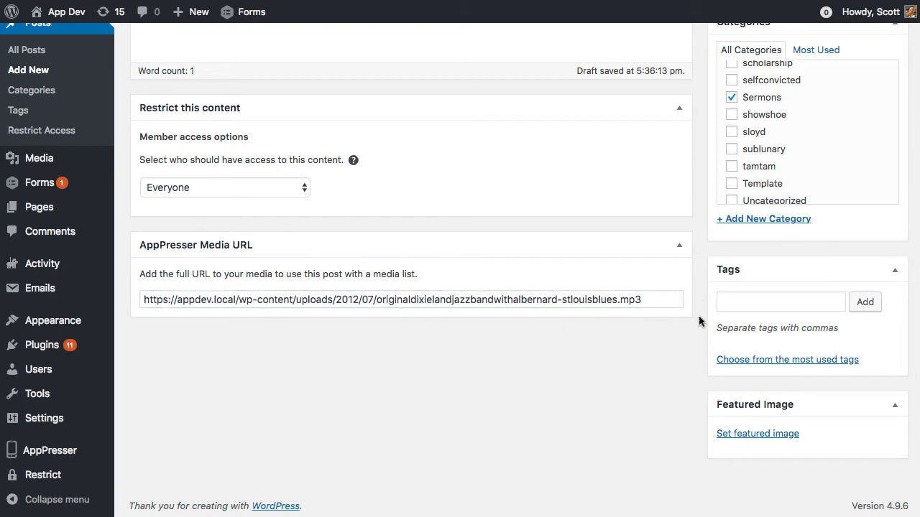
{"action": "scroll", "scroll_direction": "up", "scroll_amount": 3}
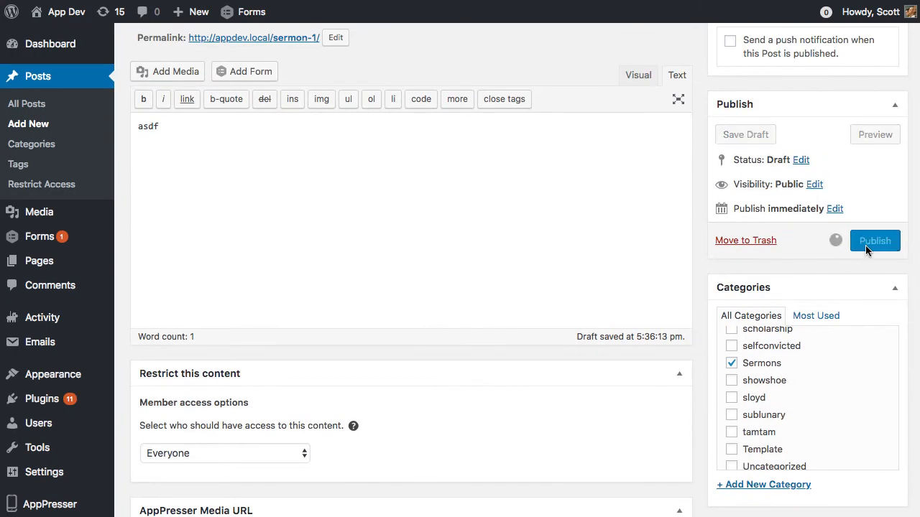
{"action": "left_click", "coordinate": [874, 241]}
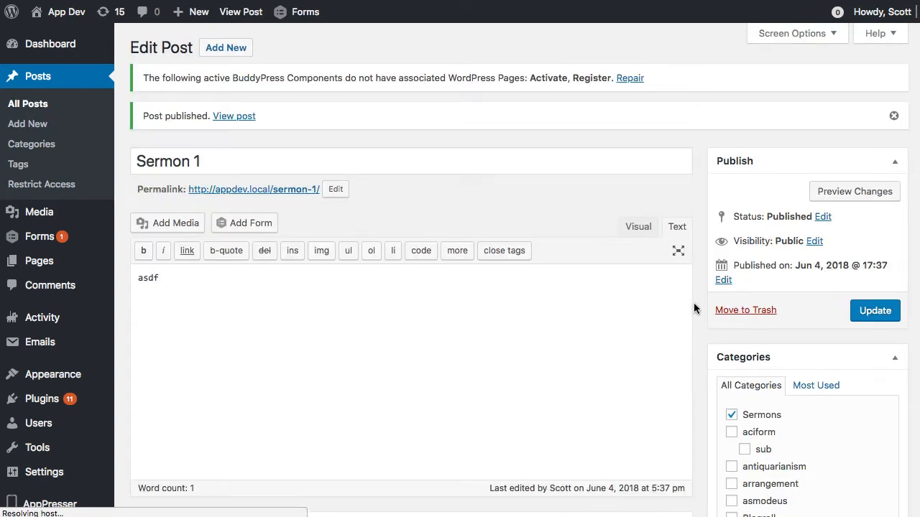
{"action": "mouse_move", "coordinate": [226, 47]}
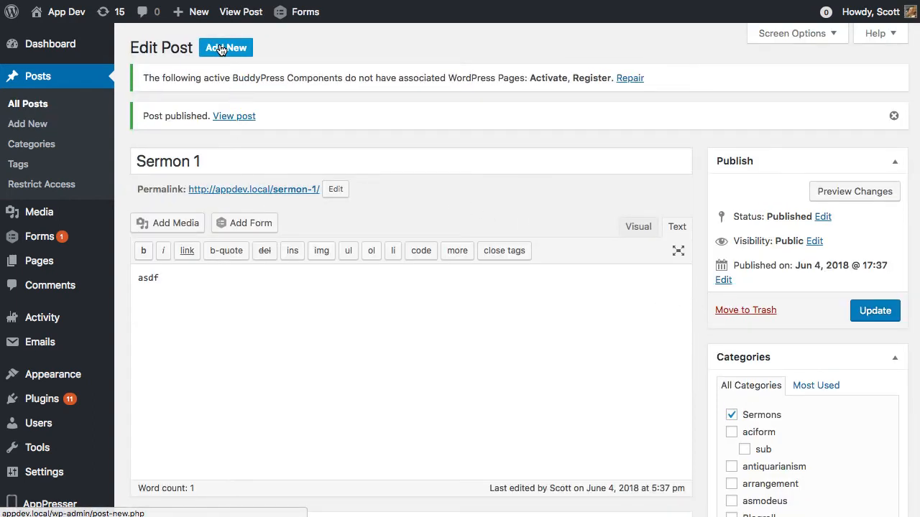
Start a new post titled 'Sermon 2' filed under Sermons
{"action": "left_click", "coordinate": [226, 46]}
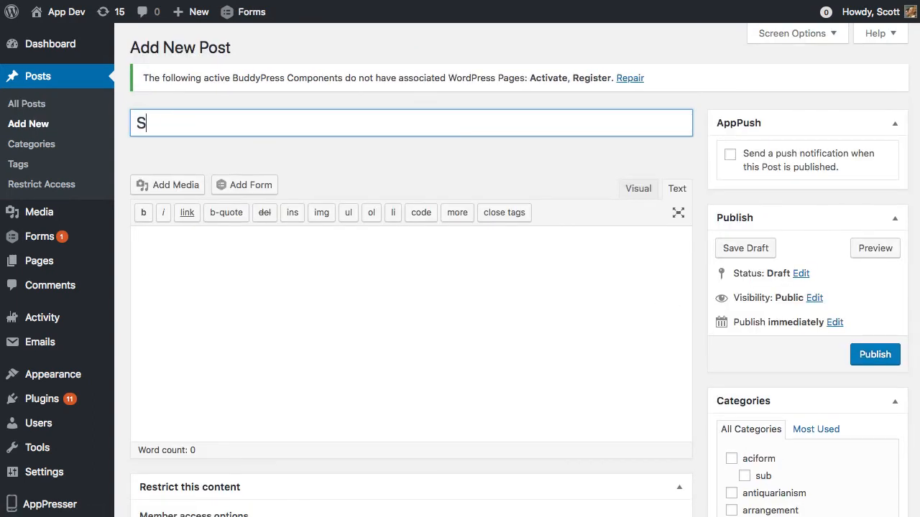
{"action": "type", "text": "ermon 2"}
{"action": "left_click", "coordinate": [411, 335]}
{"action": "type", "text": "af"}
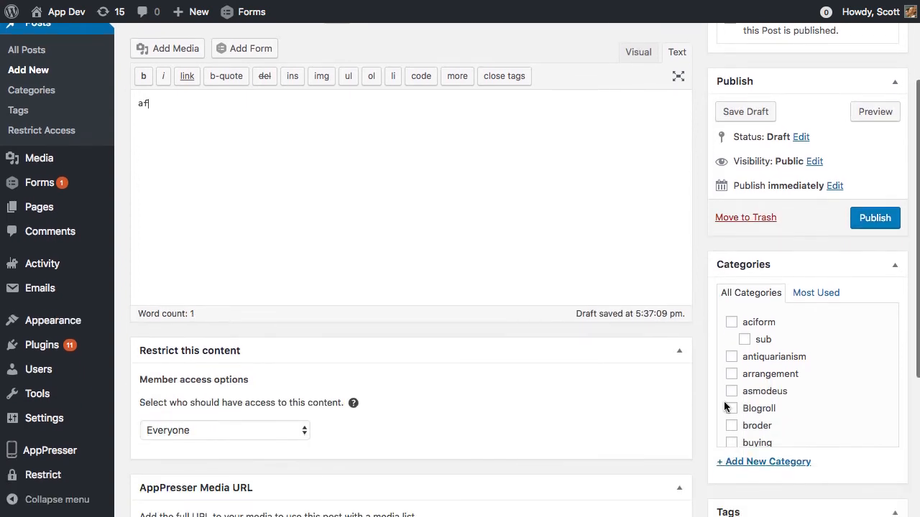
{"action": "scroll", "scroll_direction": "down", "scroll_amount": 3}
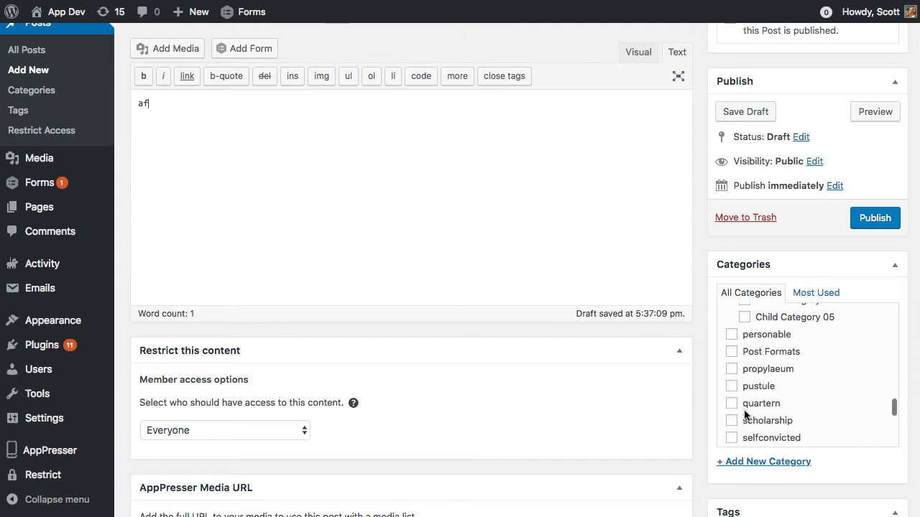
{"action": "left_click", "coordinate": [732, 379]}
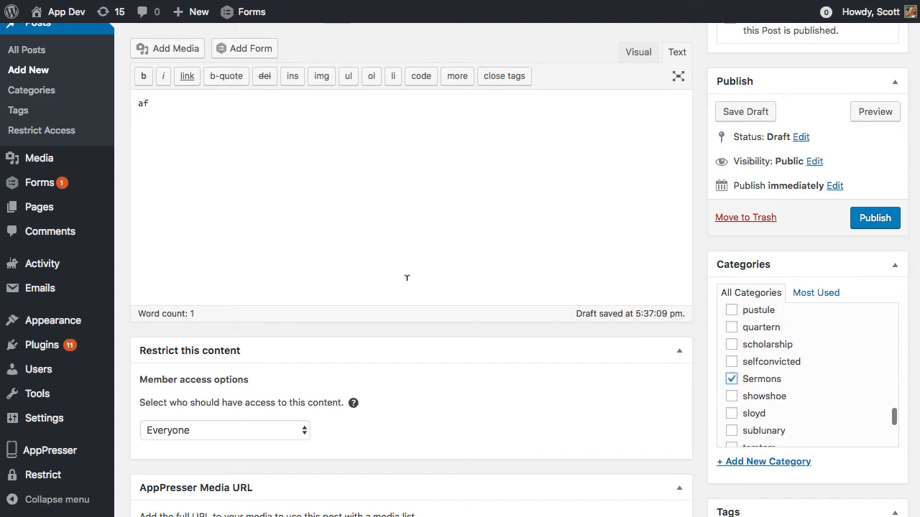
{"action": "scroll", "scroll_direction": "up", "scroll_amount": 3}
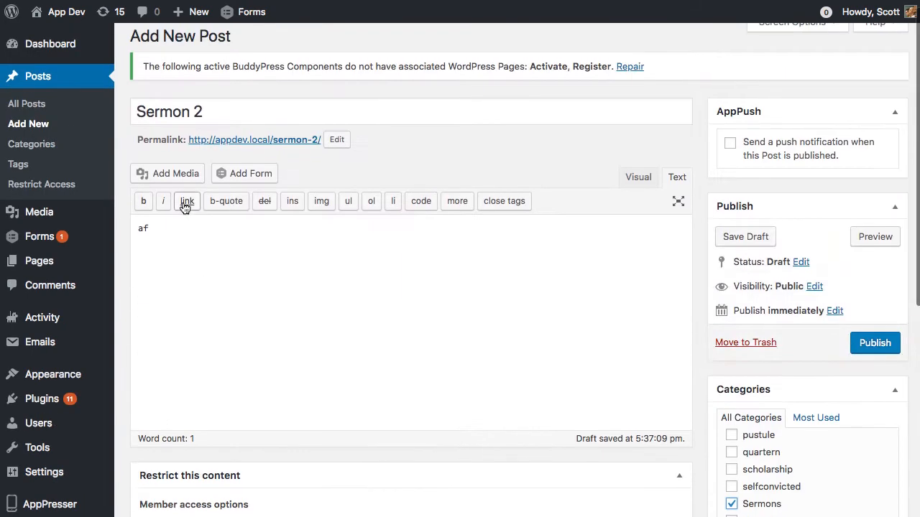
Use the uploaded ap3-church-app.mov video's URL as the Media URL and publish Sermon 2
{"action": "left_click", "coordinate": [167, 172]}
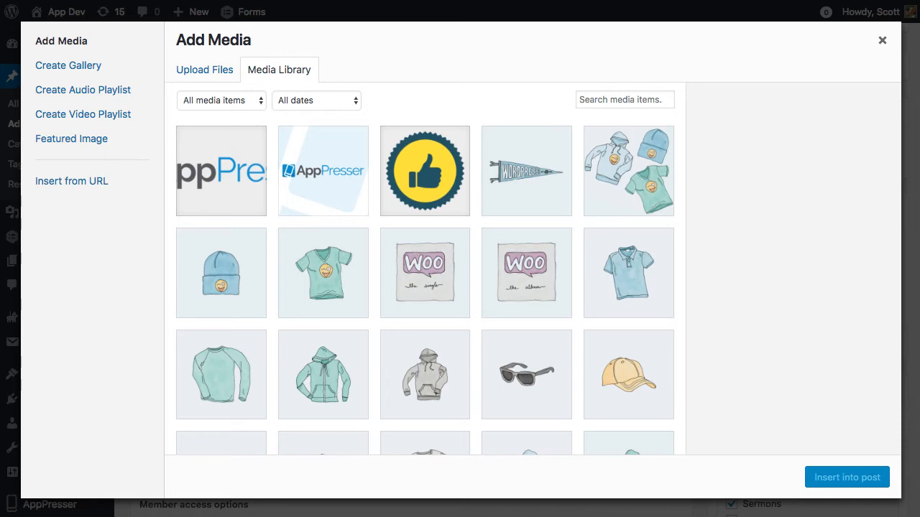
{"action": "mouse_move", "coordinate": [302, 205]}
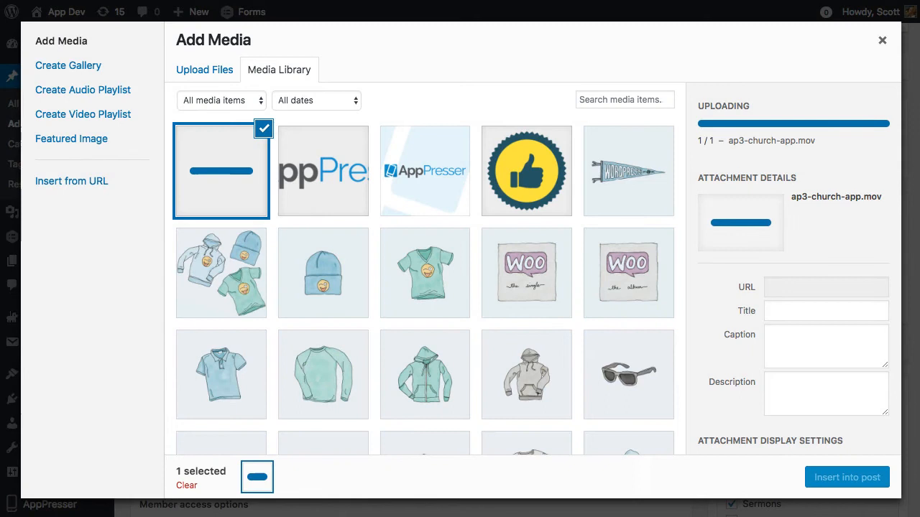
{"action": "mouse_move", "coordinate": [813, 294]}
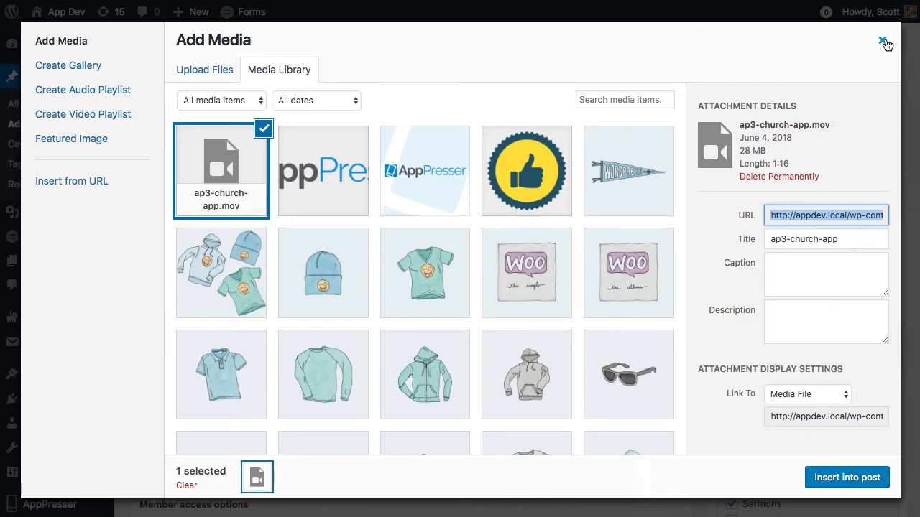
{"action": "left_click", "coordinate": [886, 39]}
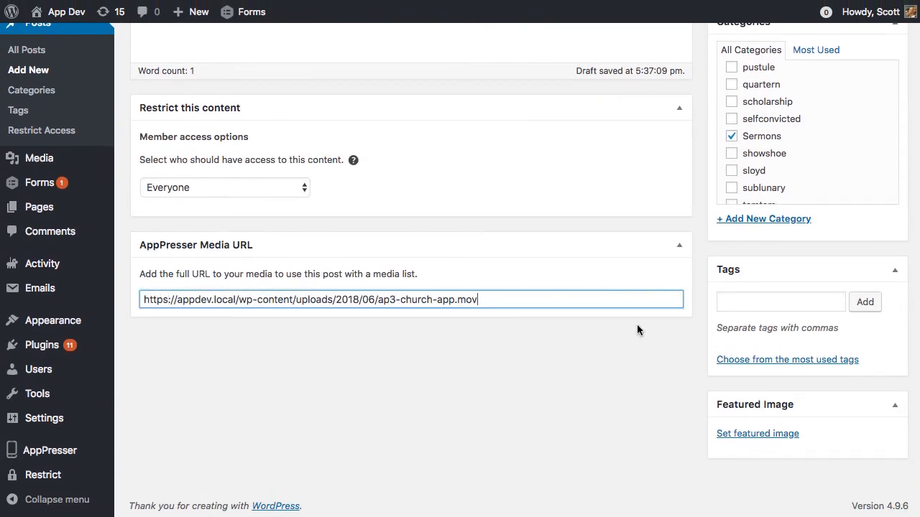
{"action": "scroll", "scroll_direction": "up", "scroll_amount": 3}
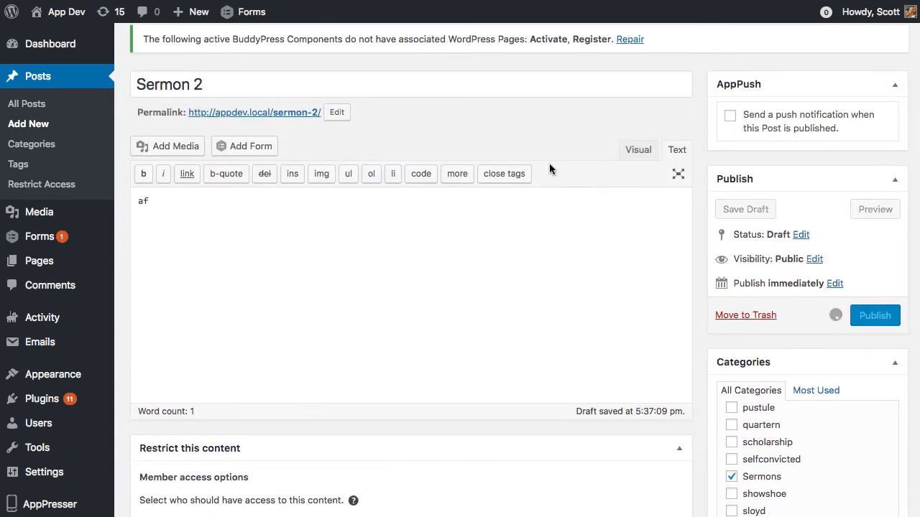
{"action": "left_click", "coordinate": [873, 315]}
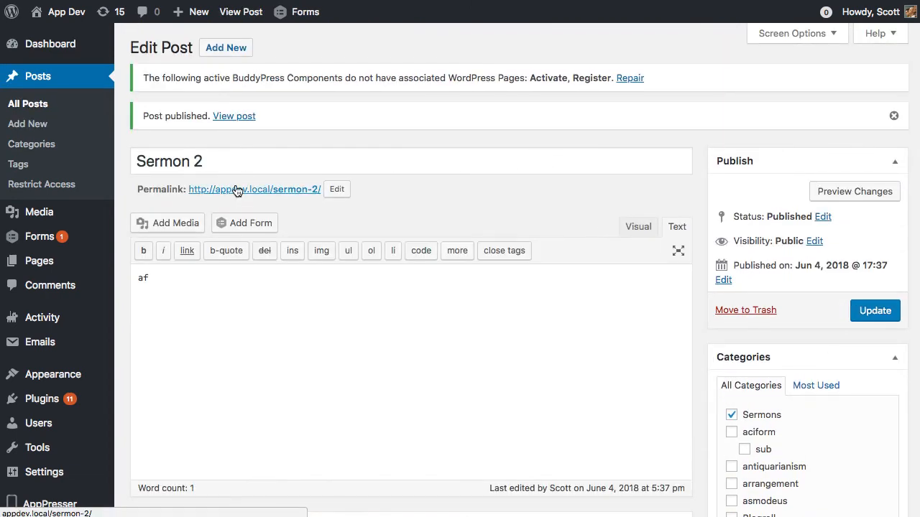
View the published Sermon 2 post on the front end, filed under Sermons
{"action": "left_click", "coordinate": [253, 190]}
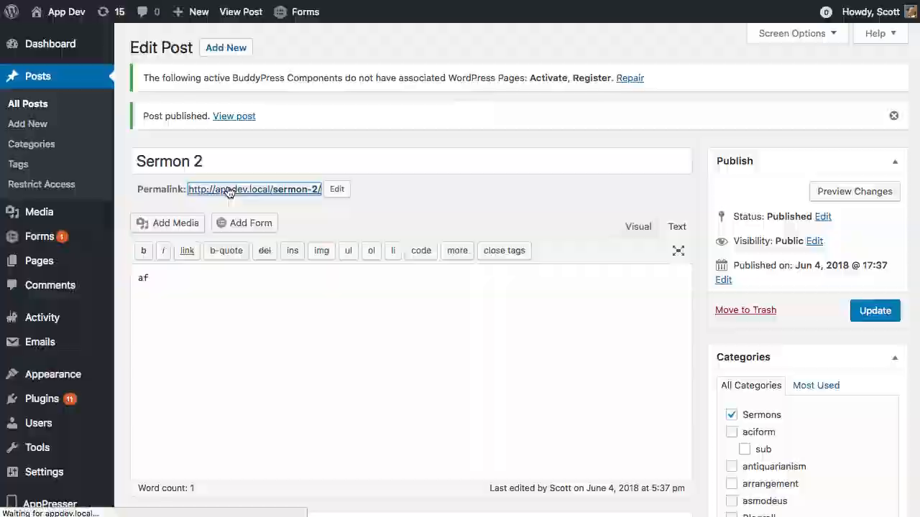
{"action": "left_click", "coordinate": [233, 115]}
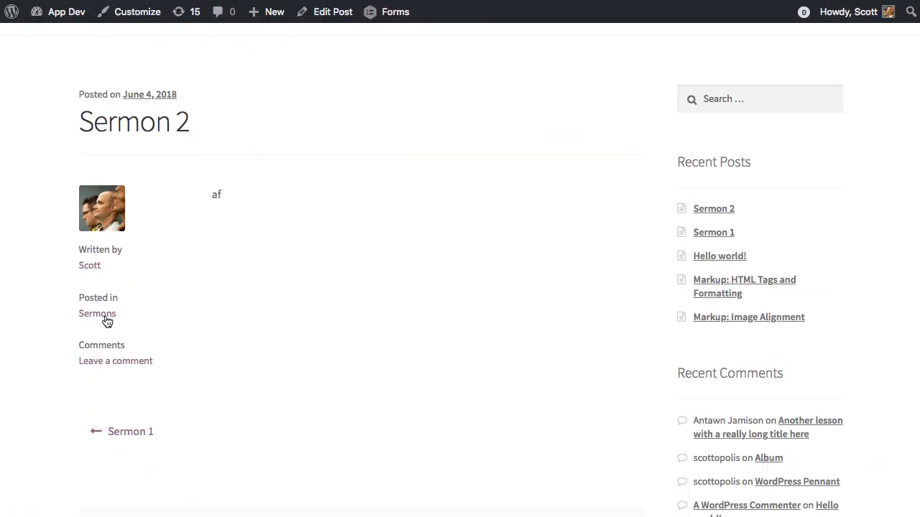
{"action": "mouse_move", "coordinate": [262, 349]}
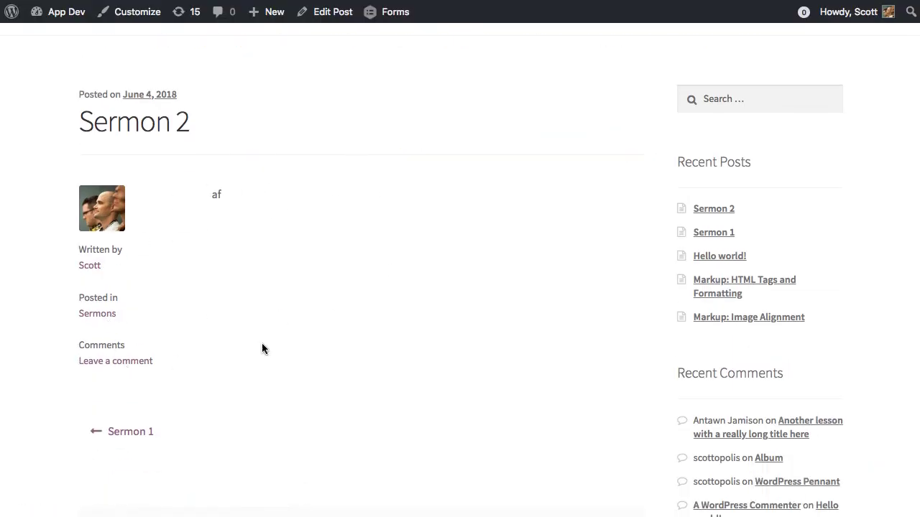
{"action": "scroll", "scroll_direction": "down", "scroll_amount": 3}
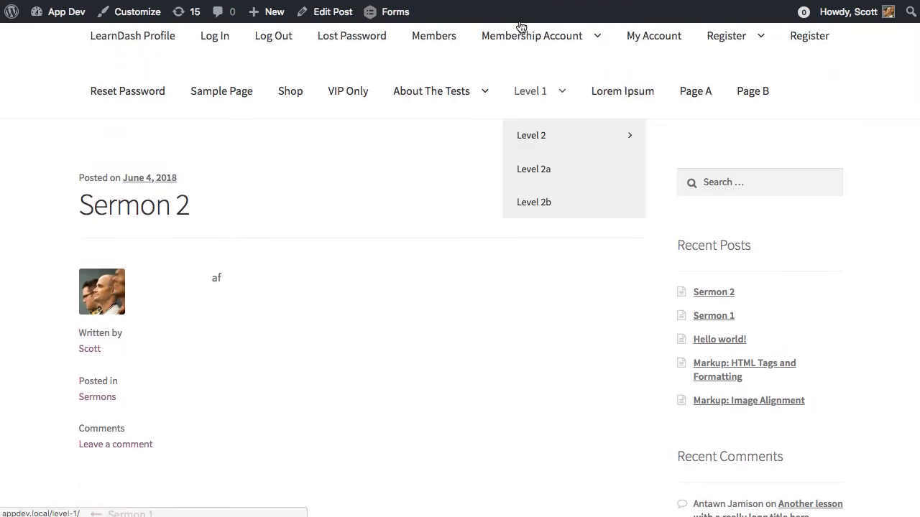
{"action": "mouse_move", "coordinate": [434, 40]}
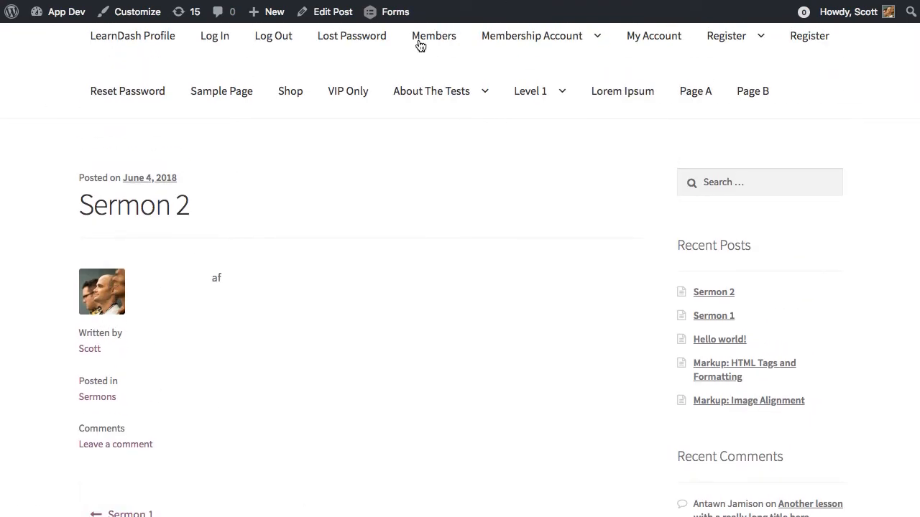
{"action": "mouse_move", "coordinate": [667, 106]}
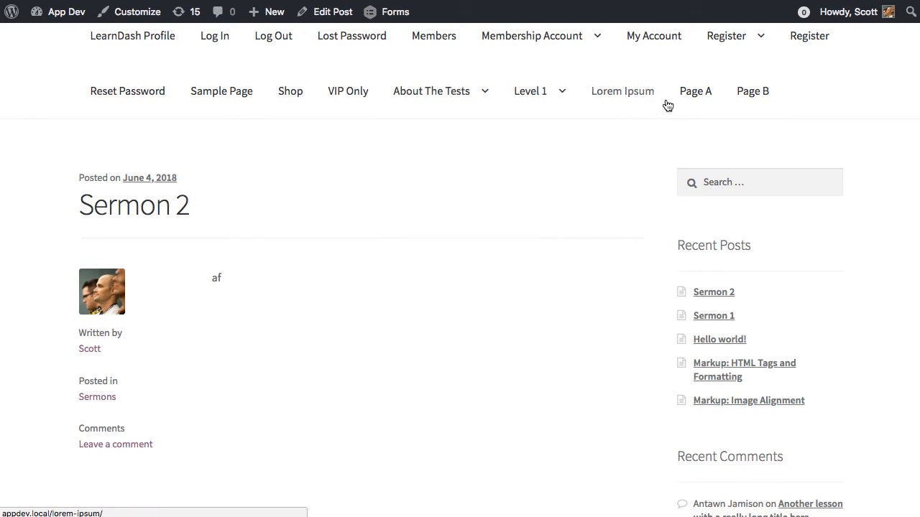
{"action": "mouse_move", "coordinate": [241, 214]}
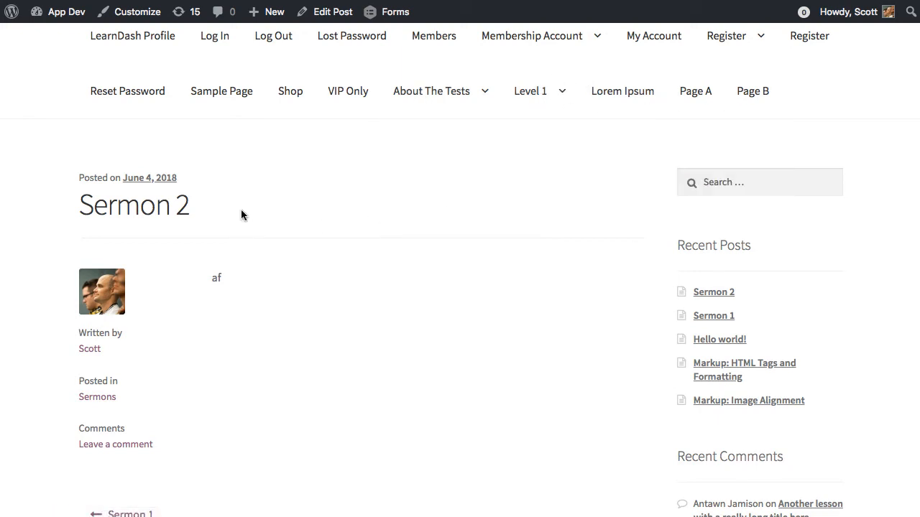
{"action": "mouse_move", "coordinate": [241, 215]}
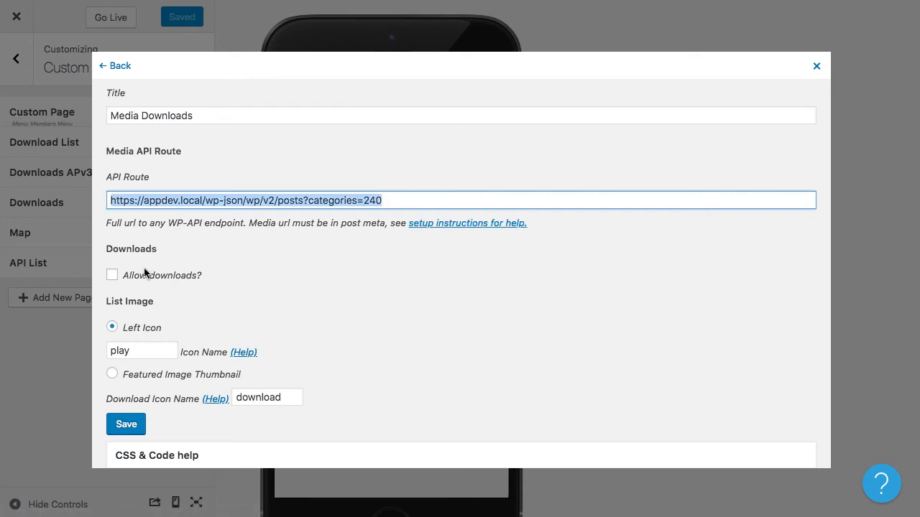
Allow downloads on the Media Downloads page, check the icon names, and save it
{"action": "left_click", "coordinate": [112, 276]}
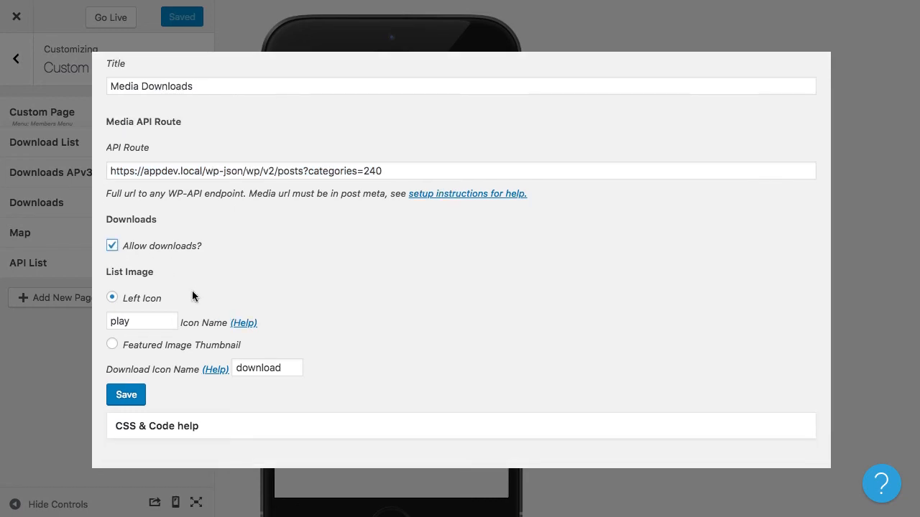
{"action": "left_click", "coordinate": [141, 321]}
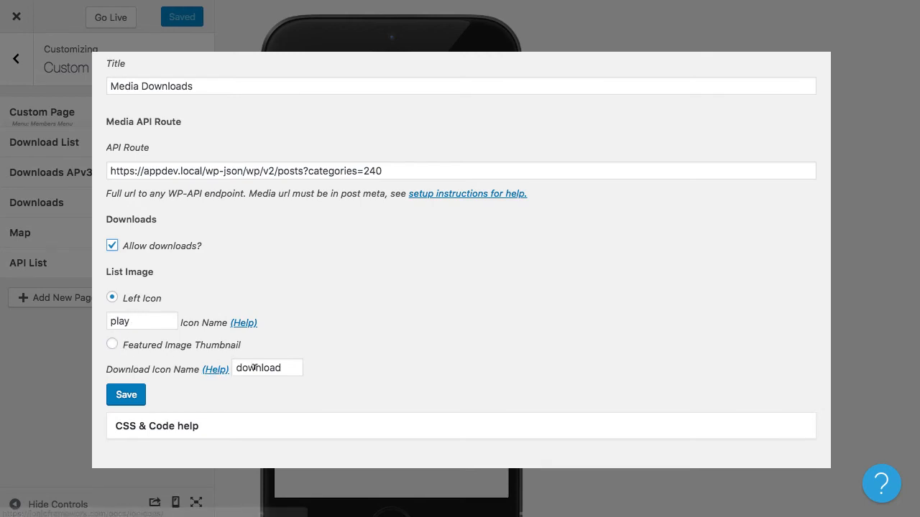
{"action": "left_click", "coordinate": [141, 321]}
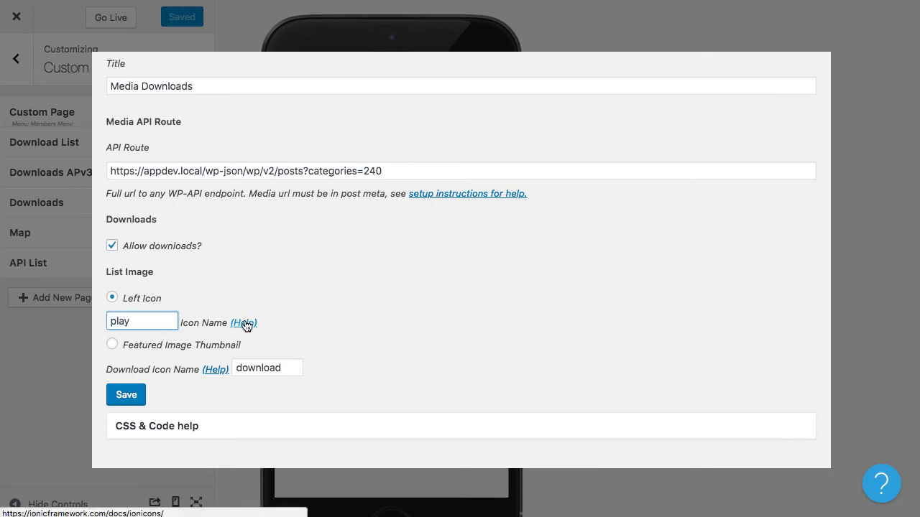
{"action": "mouse_move", "coordinate": [215, 374]}
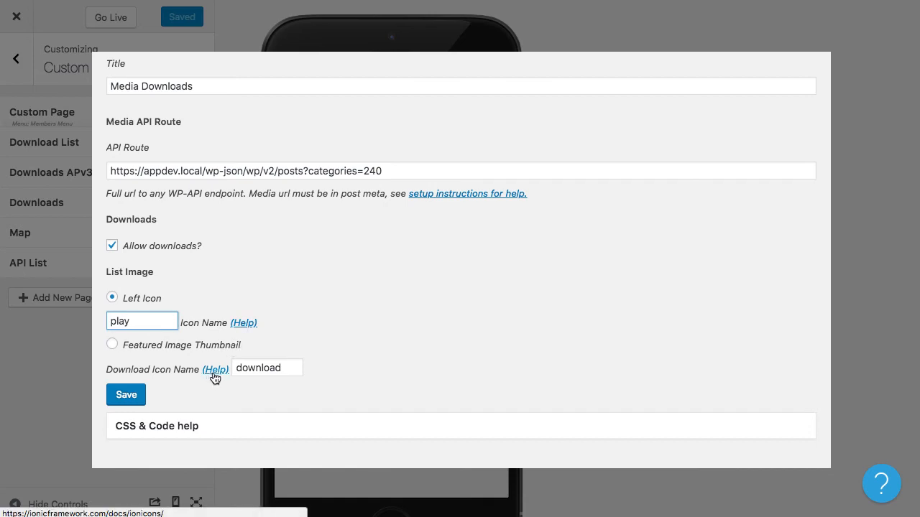
{"action": "mouse_move", "coordinate": [222, 388]}
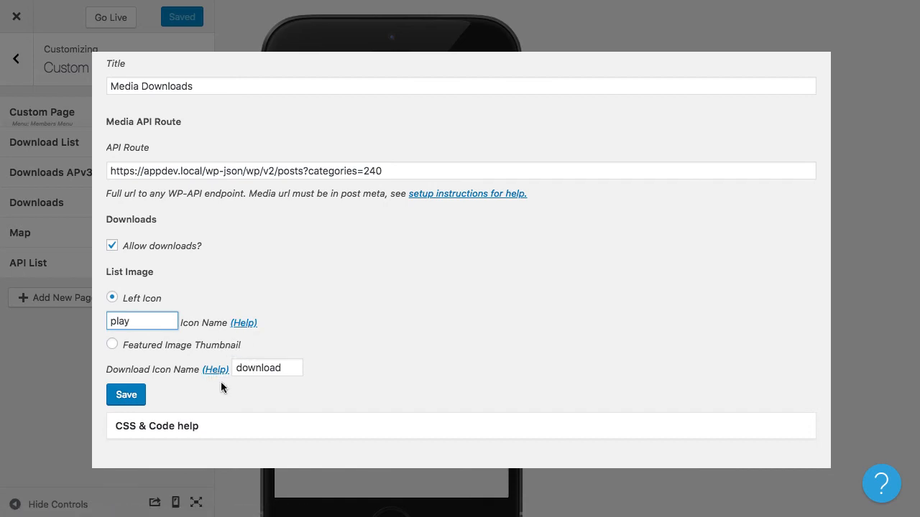
{"action": "left_click", "coordinate": [126, 394]}
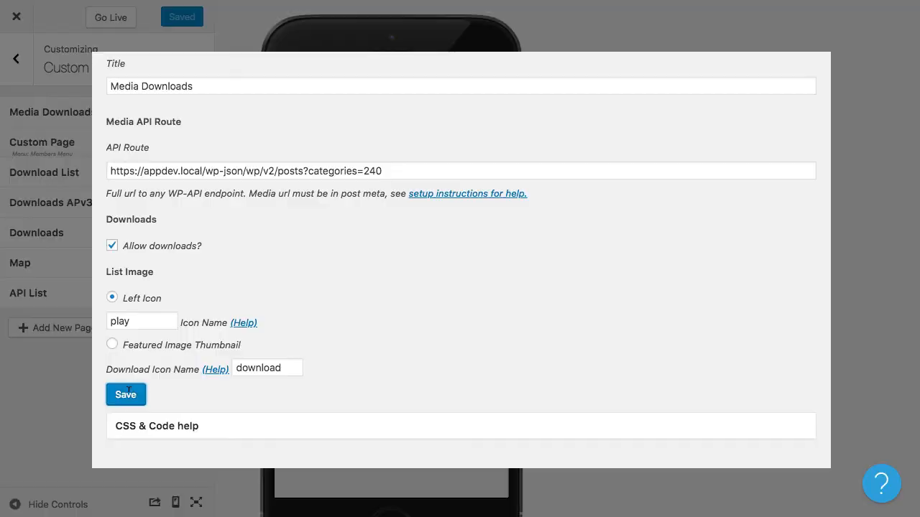
{"action": "left_click", "coordinate": [127, 394]}
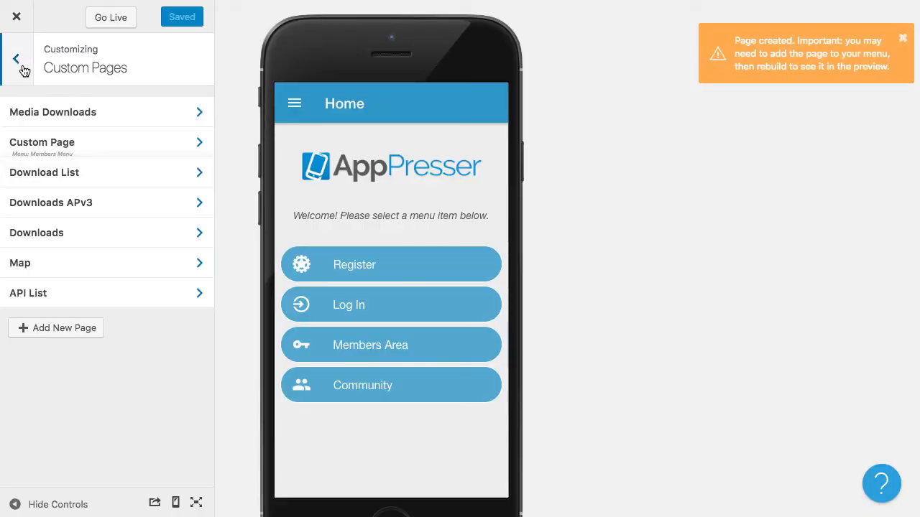
Add Media Downloads to the Members Menu with icon class 'download' and save
{"action": "left_click", "coordinate": [16, 57]}
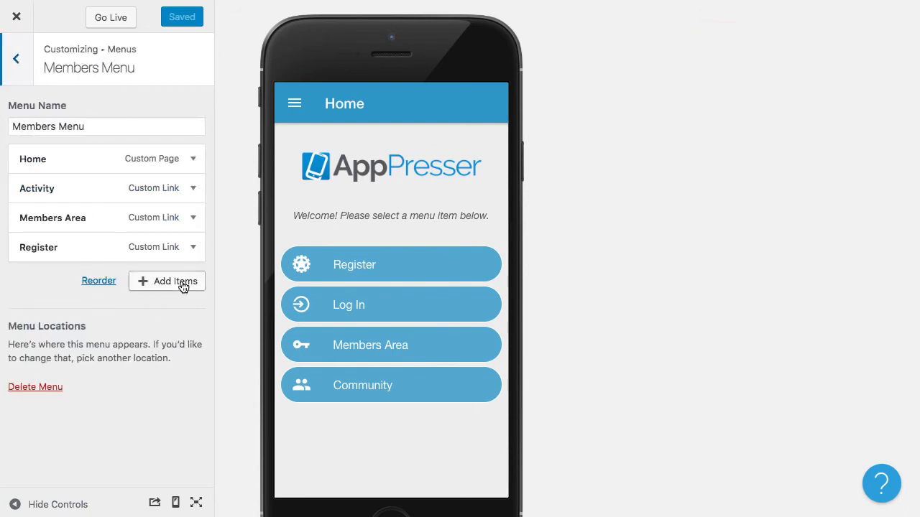
{"action": "left_click", "coordinate": [176, 280]}
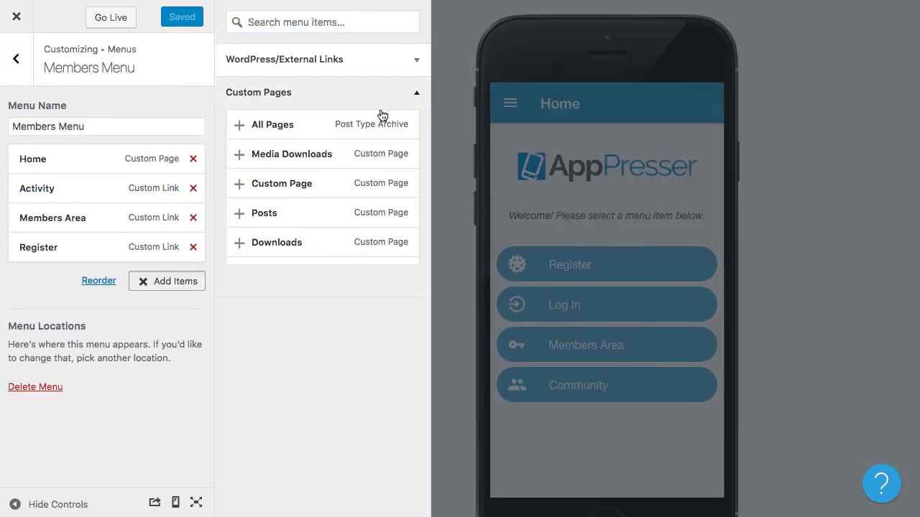
{"action": "left_click", "coordinate": [257, 154]}
{"action": "type", "text": "d"}
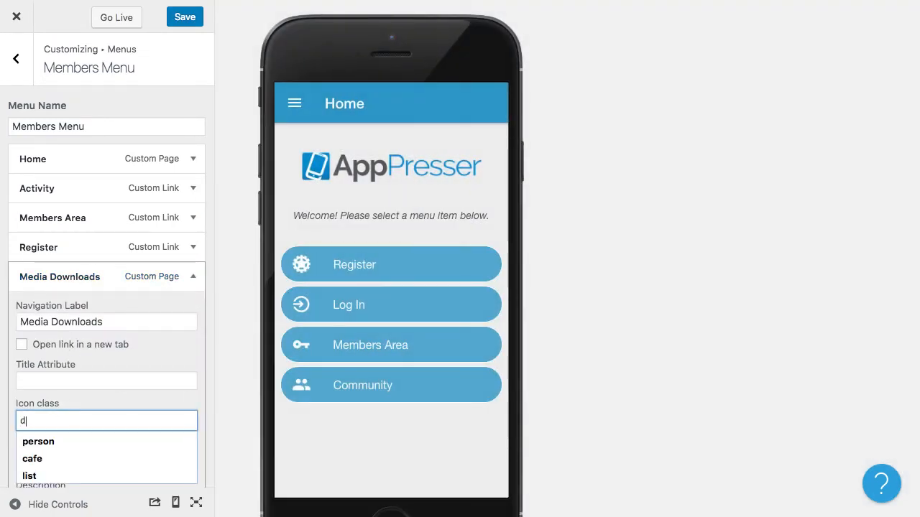
{"action": "type", "text": "ownload"}
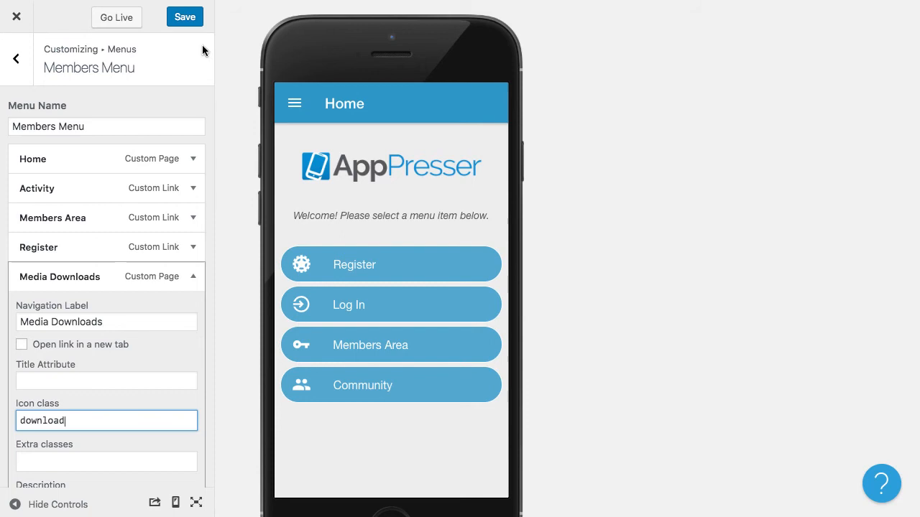
{"action": "left_click", "coordinate": [184, 17]}
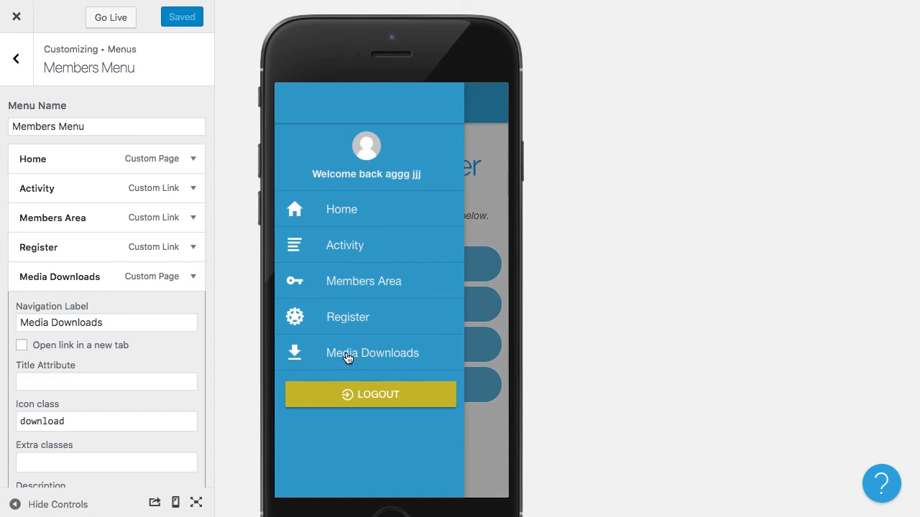
Play Sermon 2 from the Media Downloads page in the preview, then return to the list
{"action": "left_click", "coordinate": [373, 354]}
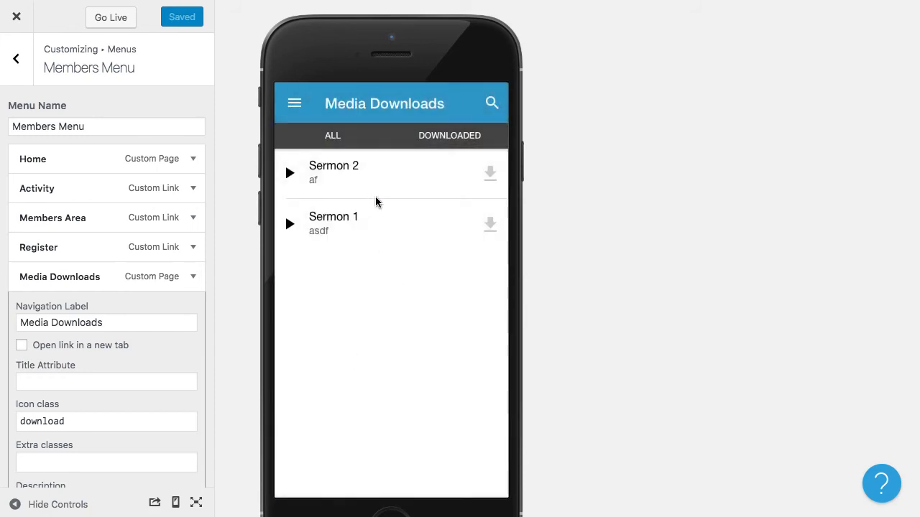
{"action": "mouse_move", "coordinate": [362, 178]}
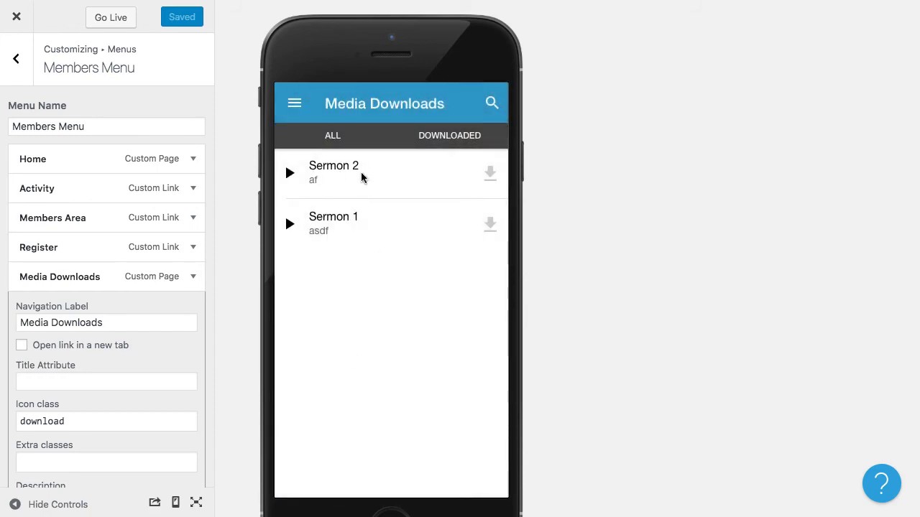
{"action": "left_click", "coordinate": [289, 172]}
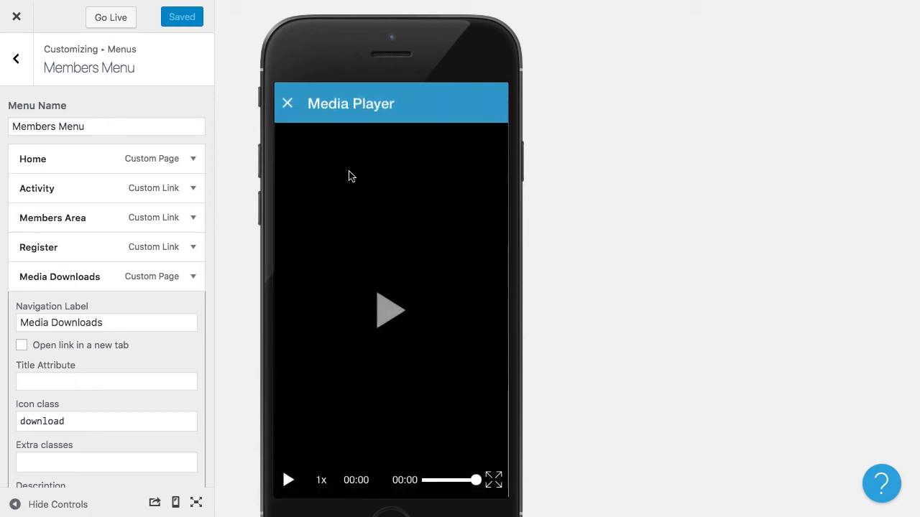
{"action": "left_click", "coordinate": [391, 310]}
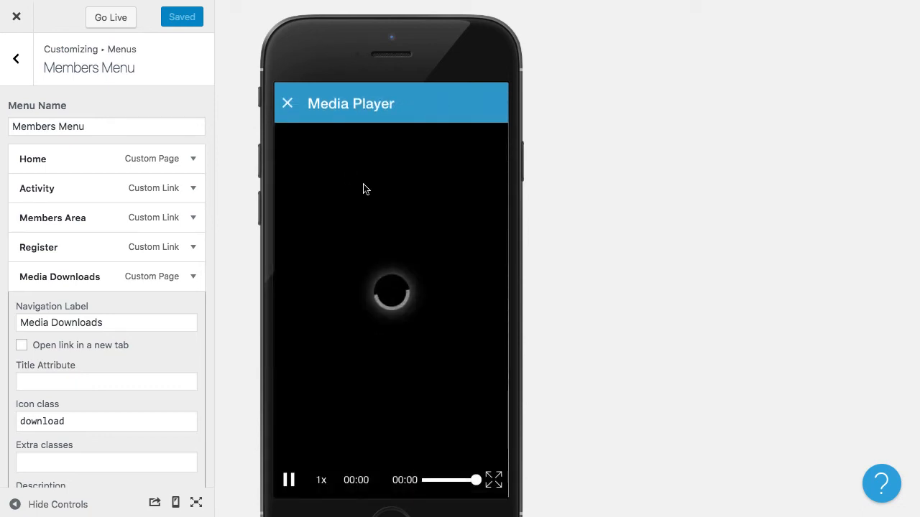
{"action": "mouse_move", "coordinate": [445, 369]}
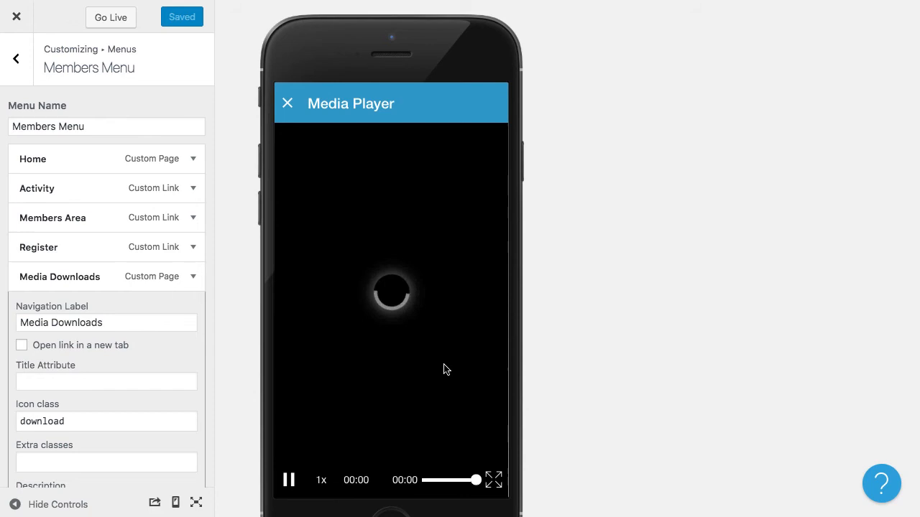
{"action": "mouse_move", "coordinate": [566, 349]}
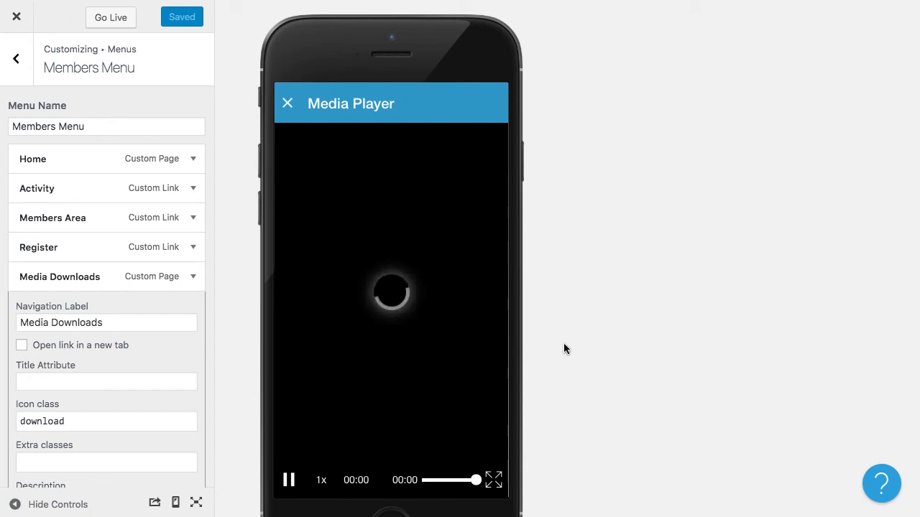
{"action": "left_click", "coordinate": [287, 104]}
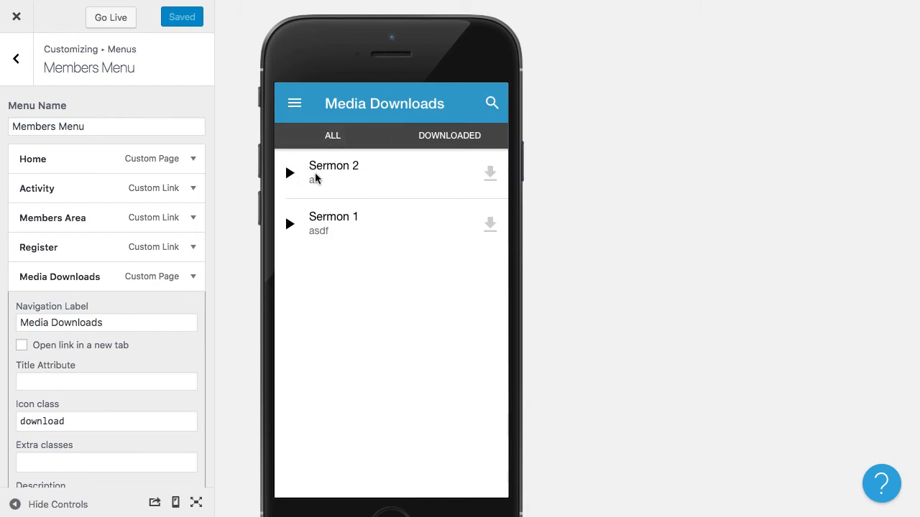
{"action": "mouse_move", "coordinate": [490, 175]}
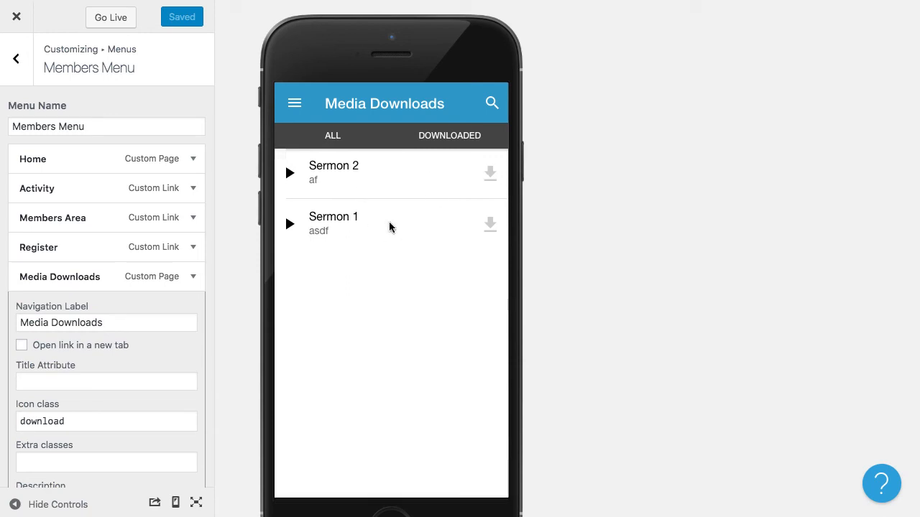
{"action": "left_click", "coordinate": [448, 135]}
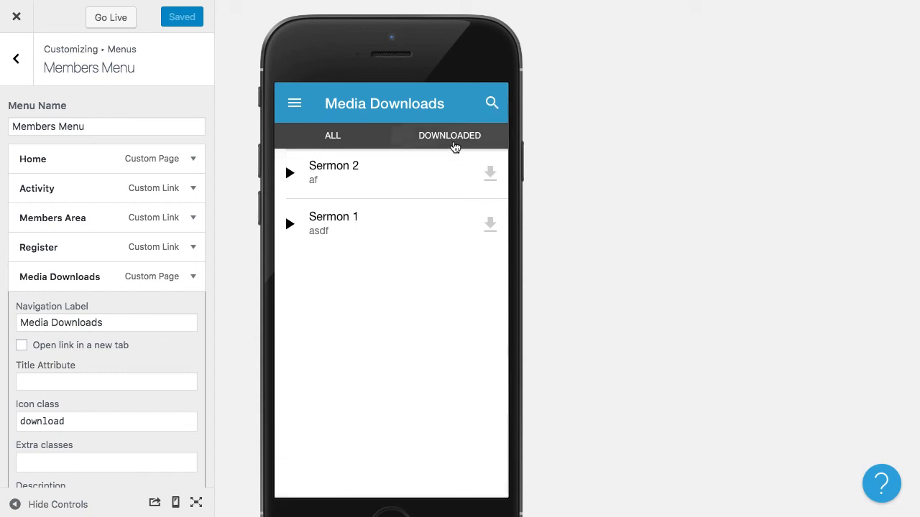
{"action": "mouse_move", "coordinate": [309, 141]}
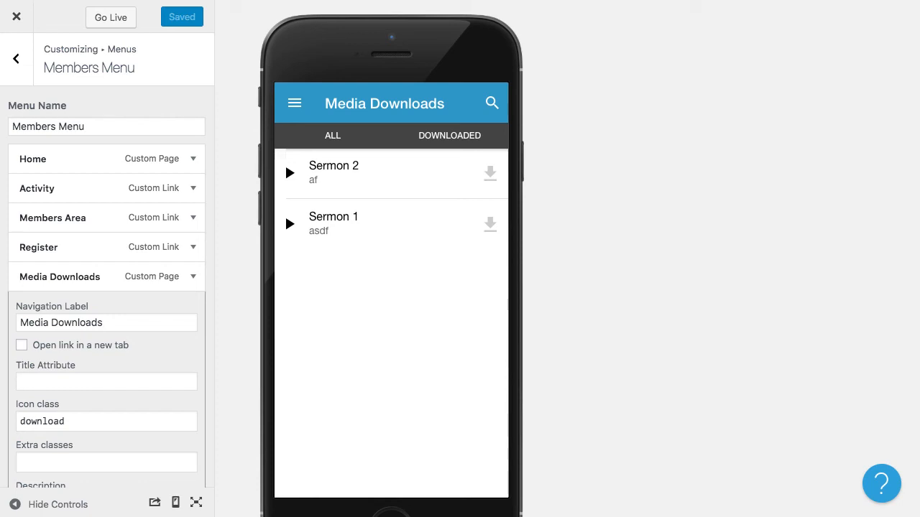
{"action": "mouse_move", "coordinate": [272, 91]}
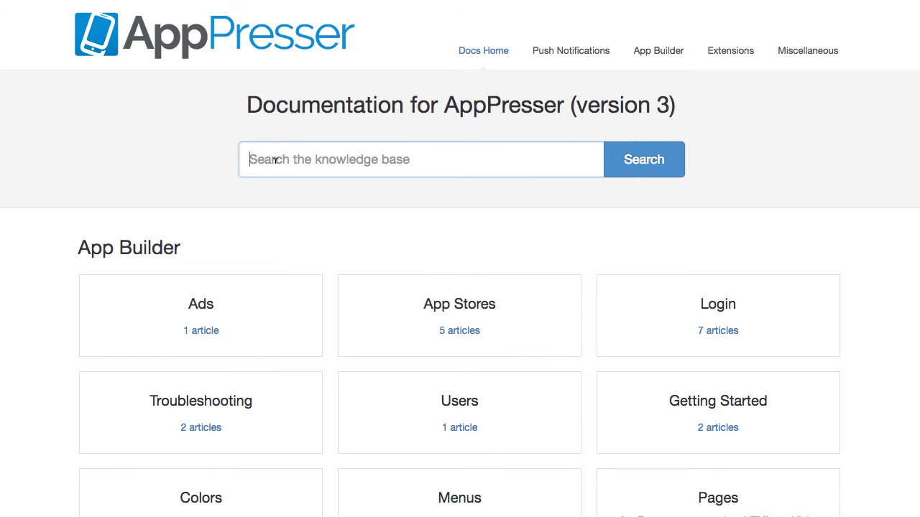
Search 'media down' and open the 'Media list - audio/video downloads' article
{"action": "type", "text": "media download"}
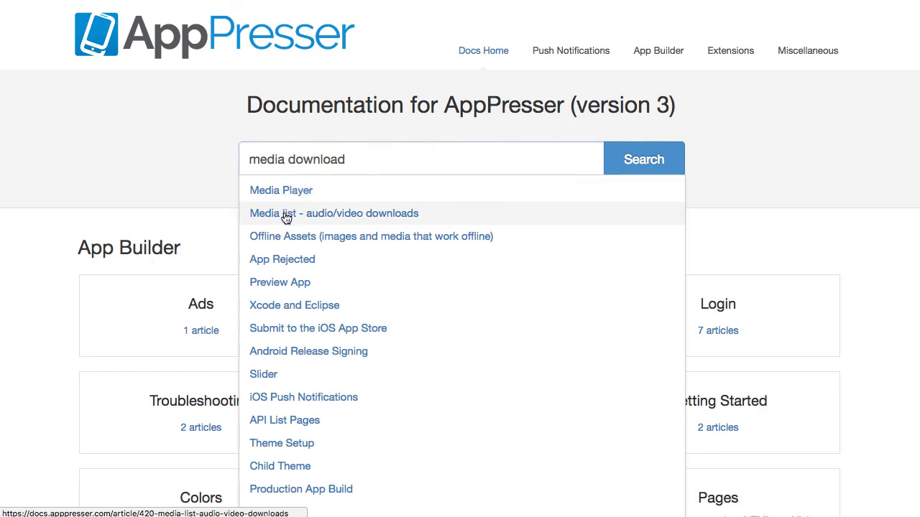
{"action": "left_click", "coordinate": [333, 213]}
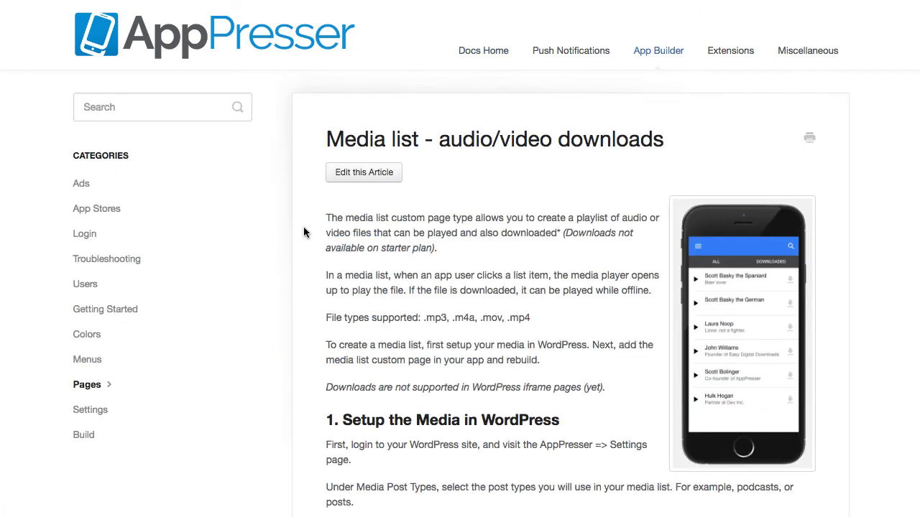
Scroll to the appp_media_url.php code embed and highlight the my_existing_field meta key
{"action": "scroll", "scroll_direction": "down", "scroll_amount": 3}
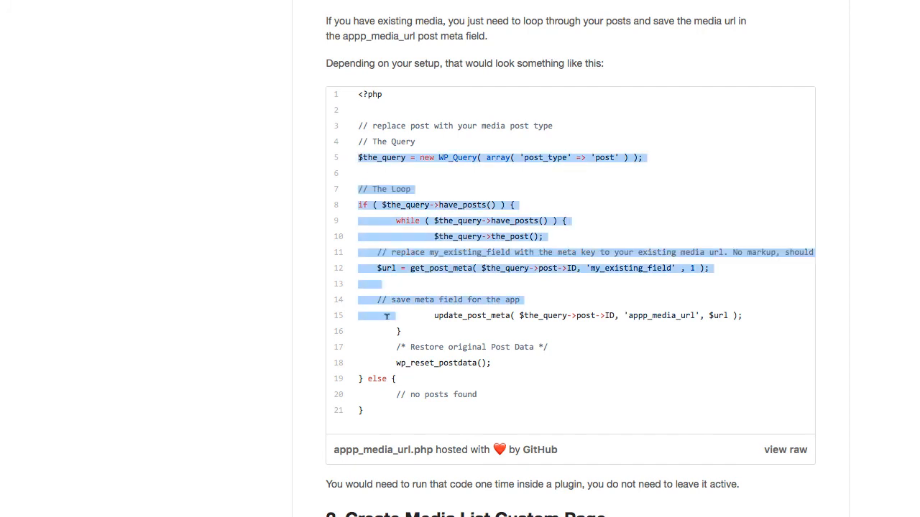
{"action": "left_click", "coordinate": [537, 276]}
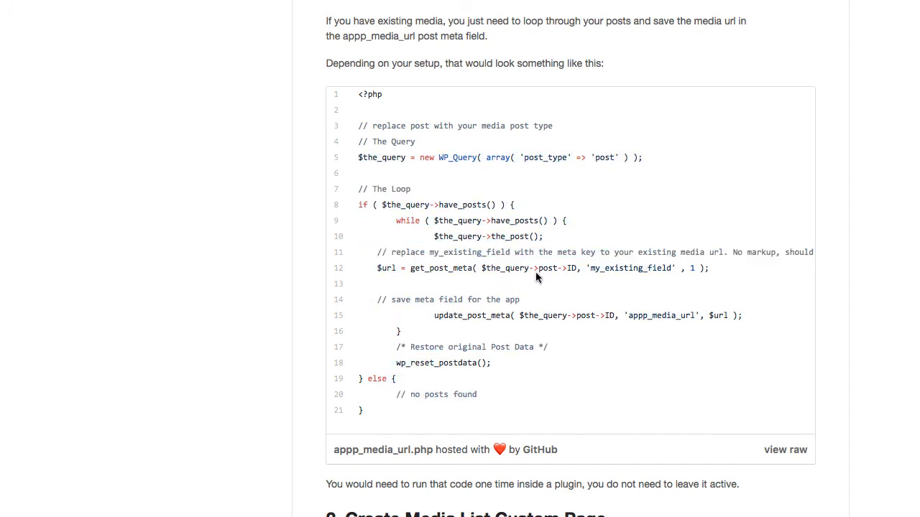
{"action": "double_click", "coordinate": [629, 269]}
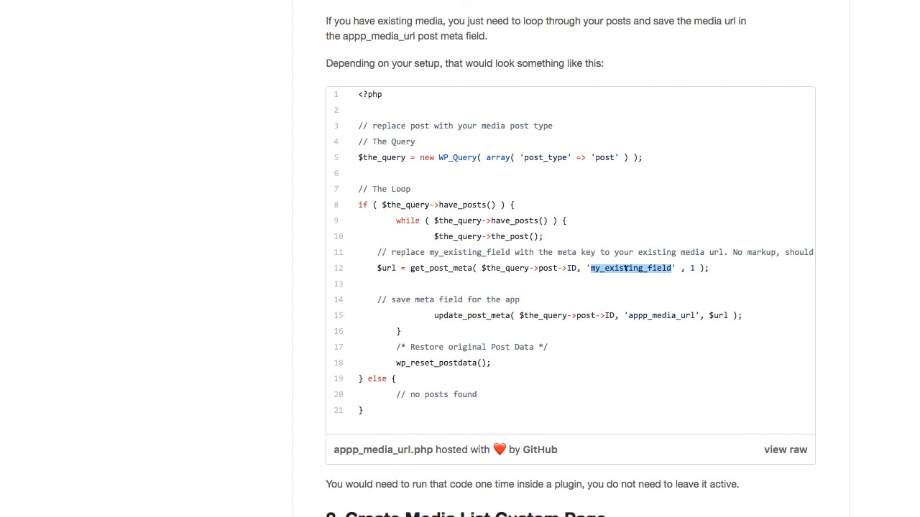
{"action": "mouse_move", "coordinate": [562, 253]}
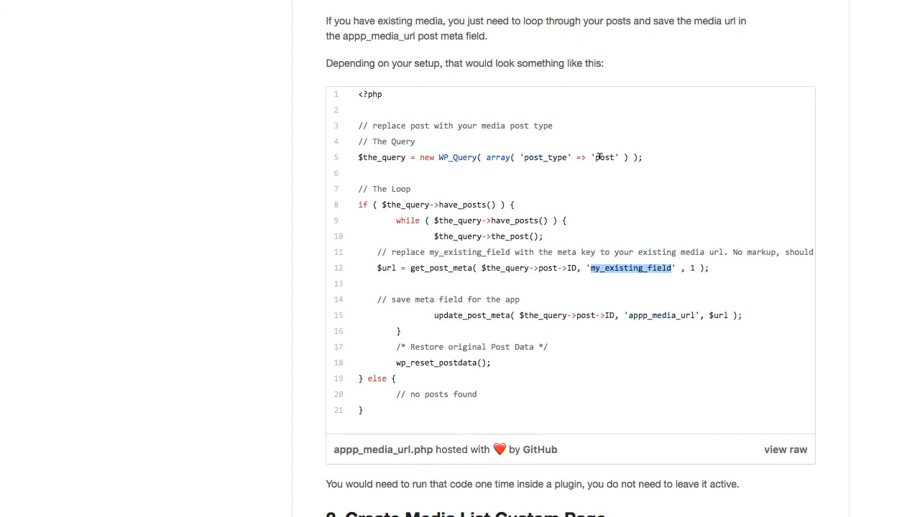
{"action": "mouse_move", "coordinate": [445, 385]}
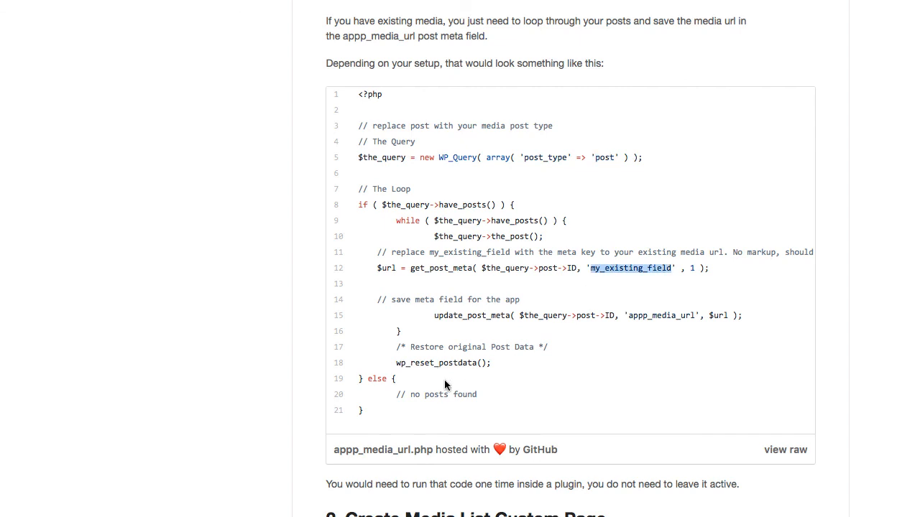
{"action": "mouse_move", "coordinate": [353, 157]}
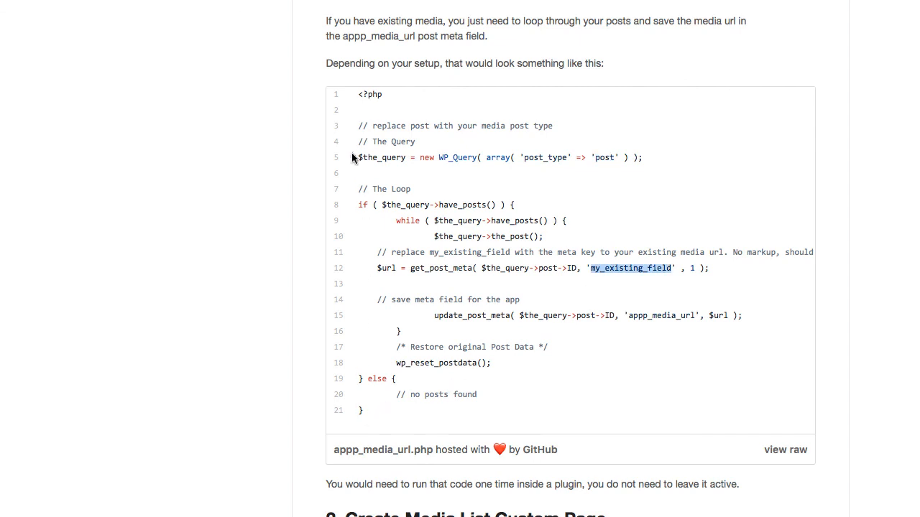
{"action": "mouse_move", "coordinate": [419, 173]}
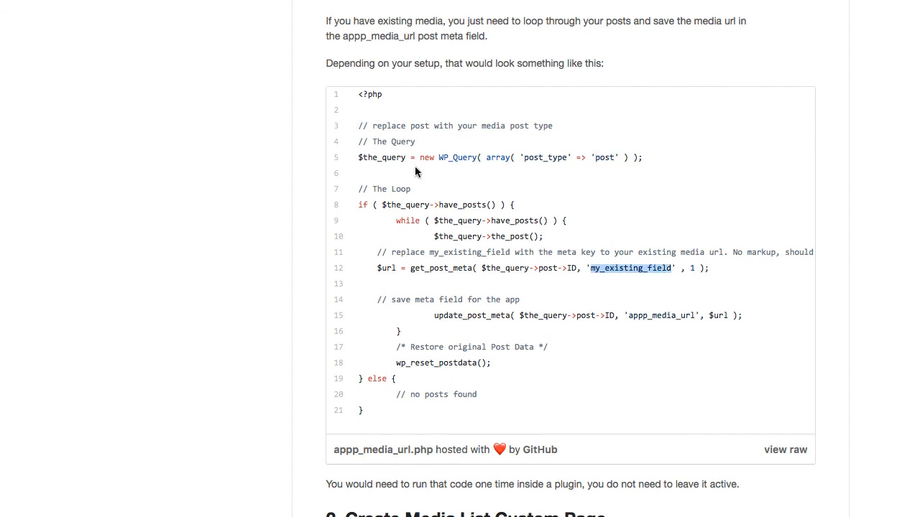
{"action": "mouse_move", "coordinate": [541, 250]}
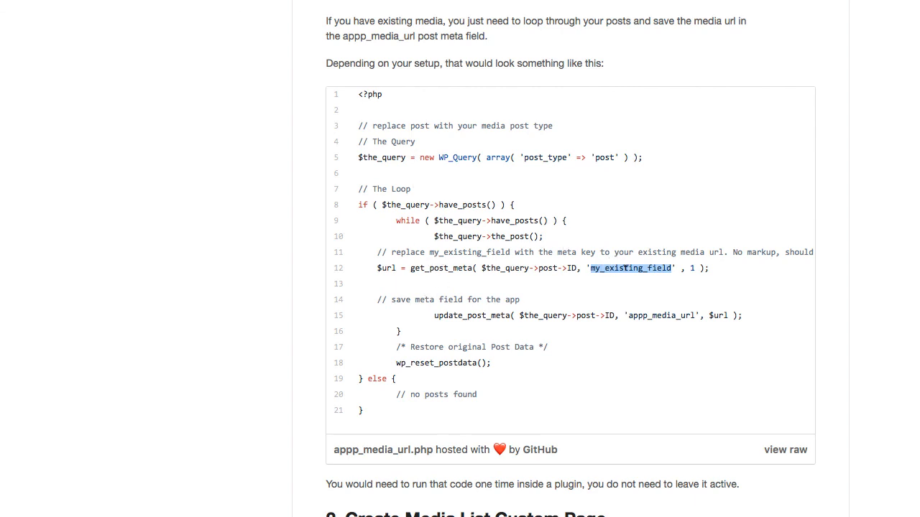
{"action": "mouse_move", "coordinate": [670, 314]}
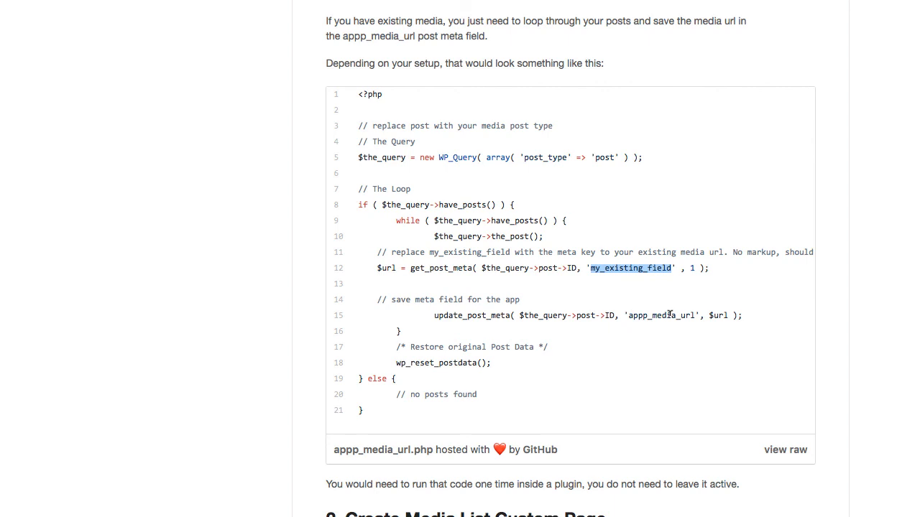
{"action": "mouse_move", "coordinate": [523, 310]}
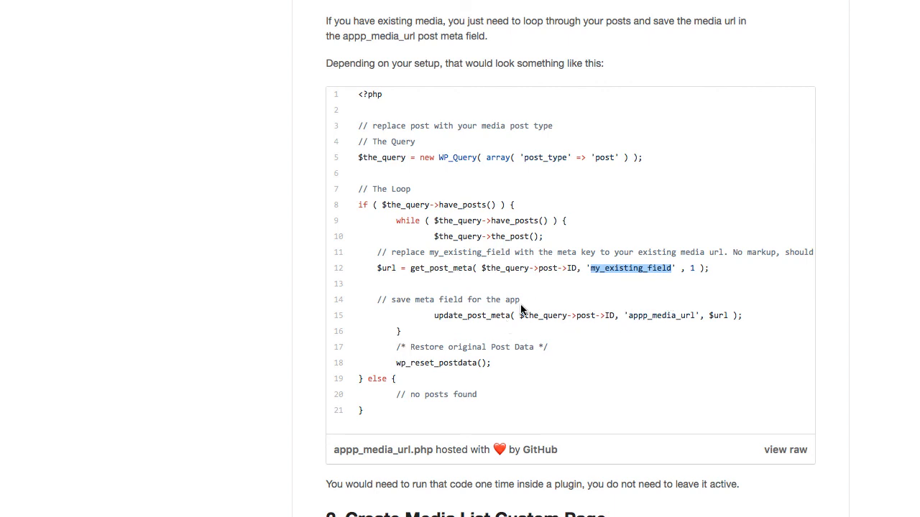
{"action": "mouse_move", "coordinate": [514, 336]}
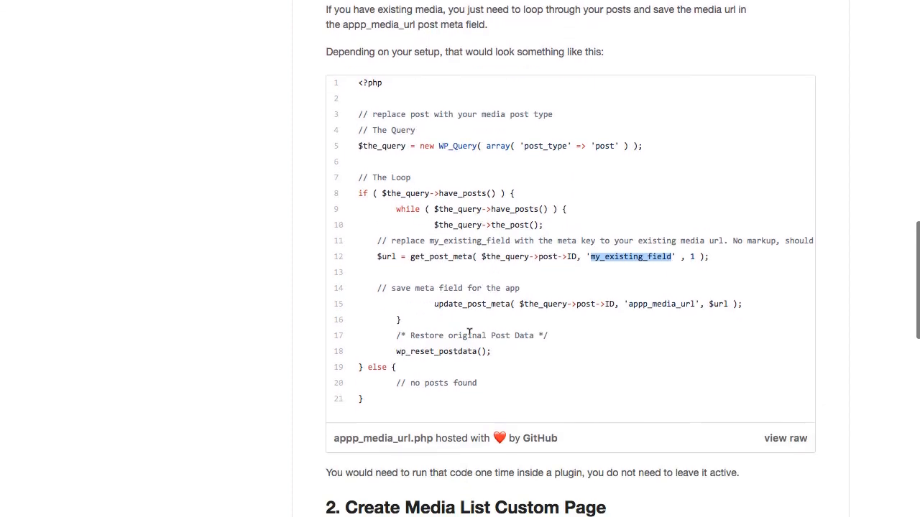
Scroll past section 2 and back up to the article title and introduction
{"action": "scroll", "scroll_direction": "up", "scroll_amount": 3}
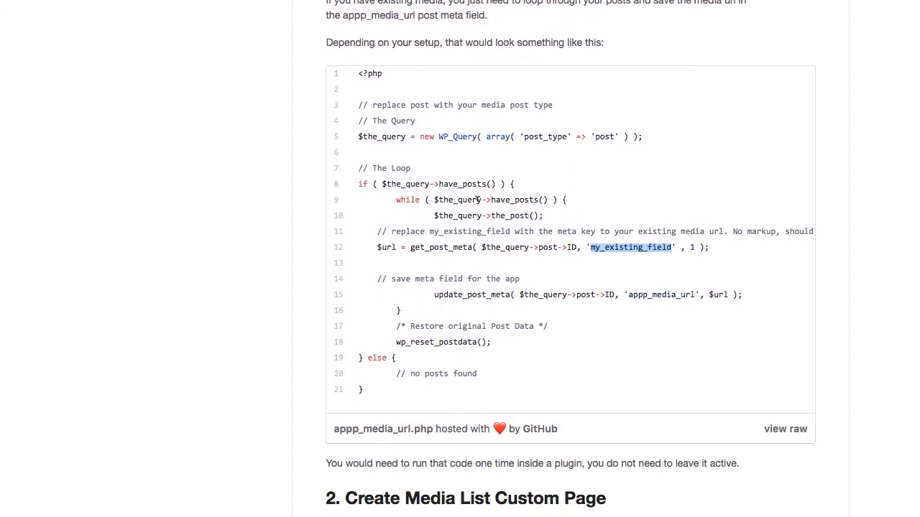
{"action": "scroll", "scroll_direction": "down", "scroll_amount": 3}
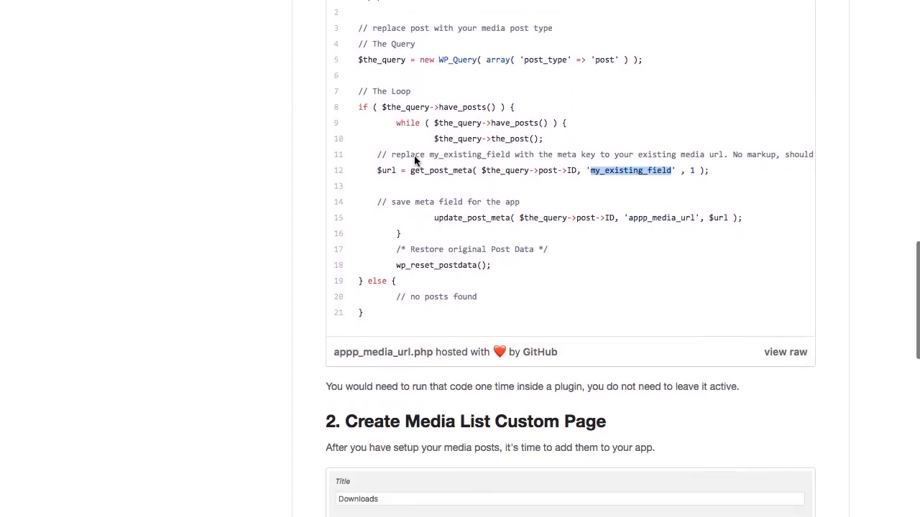
{"action": "scroll", "scroll_direction": "down", "scroll_amount": 3}
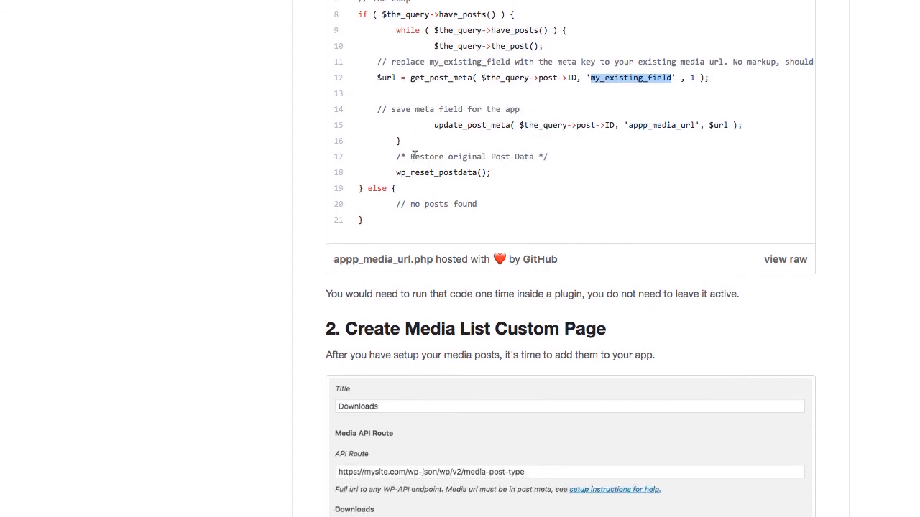
{"action": "scroll", "scroll_direction": "up", "scroll_amount": 3}
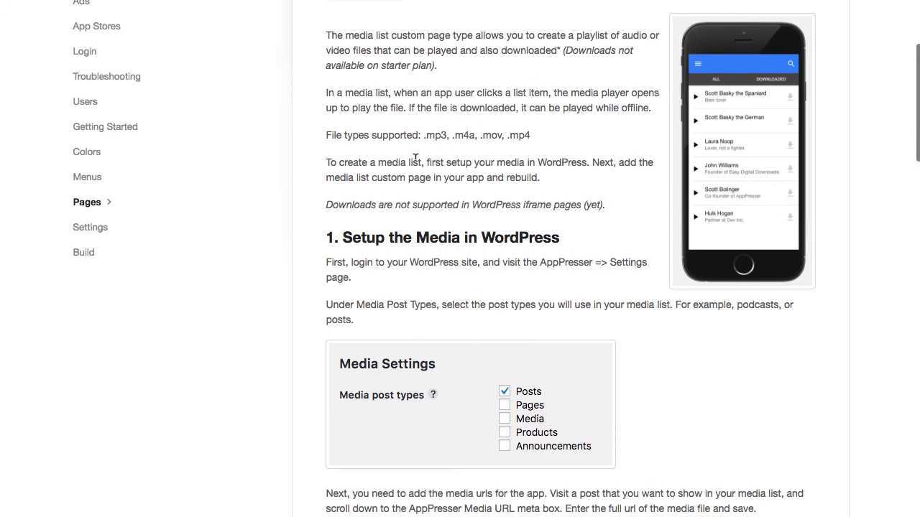
{"action": "scroll", "scroll_direction": "up", "scroll_amount": 3}
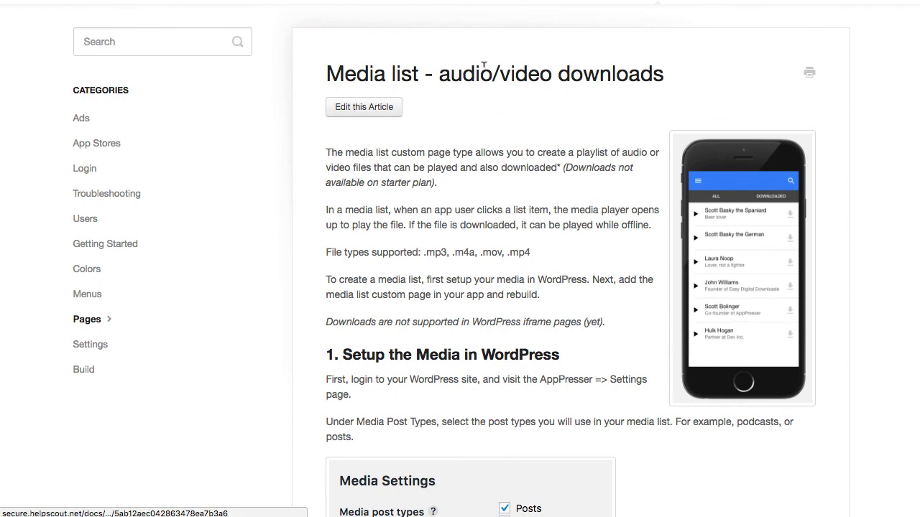
{"action": "mouse_move", "coordinate": [822, 44]}
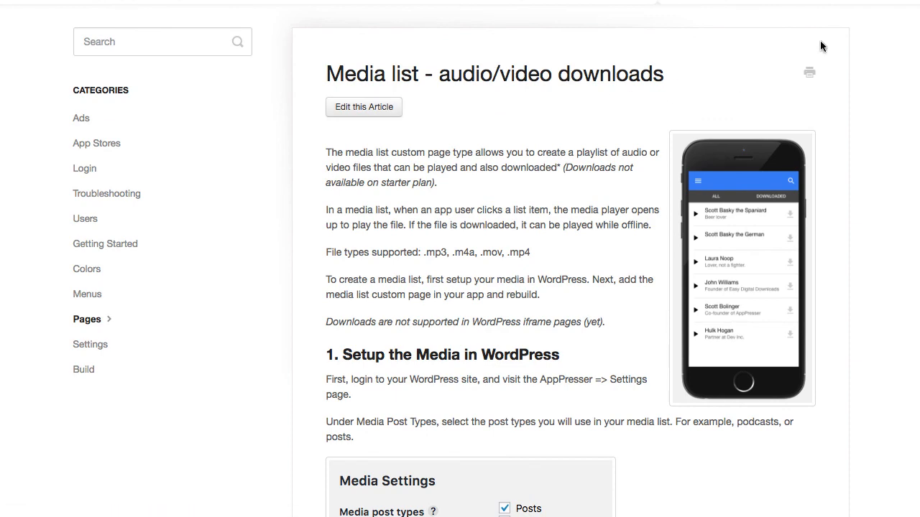